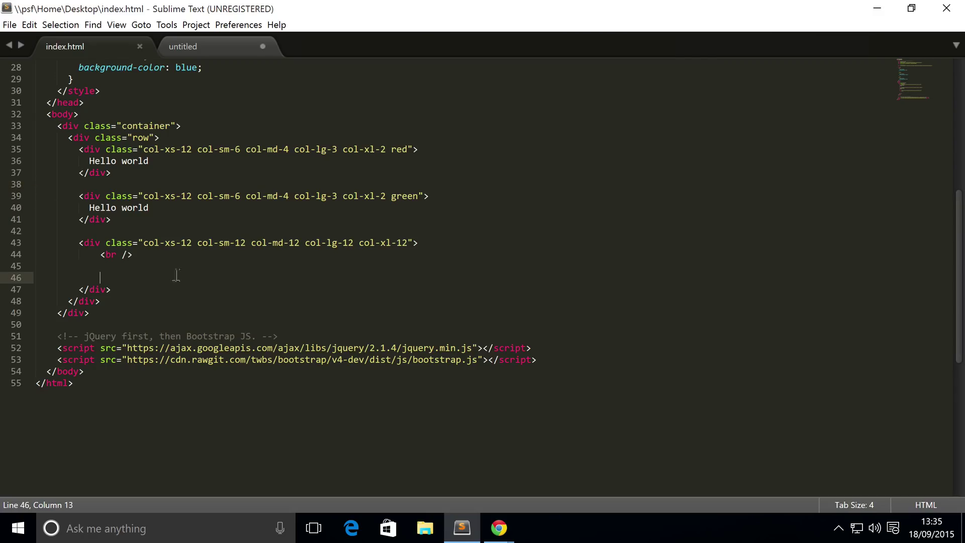
# Add a div with class card holding an <img> with empty src inside the col-12 column
pyautogui.write('<div>')
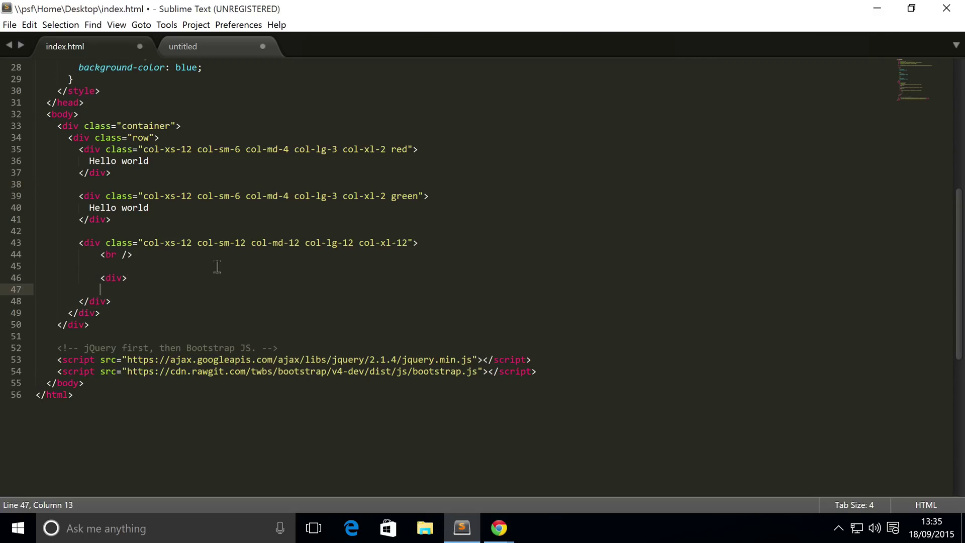
pyautogui.write('class="card')
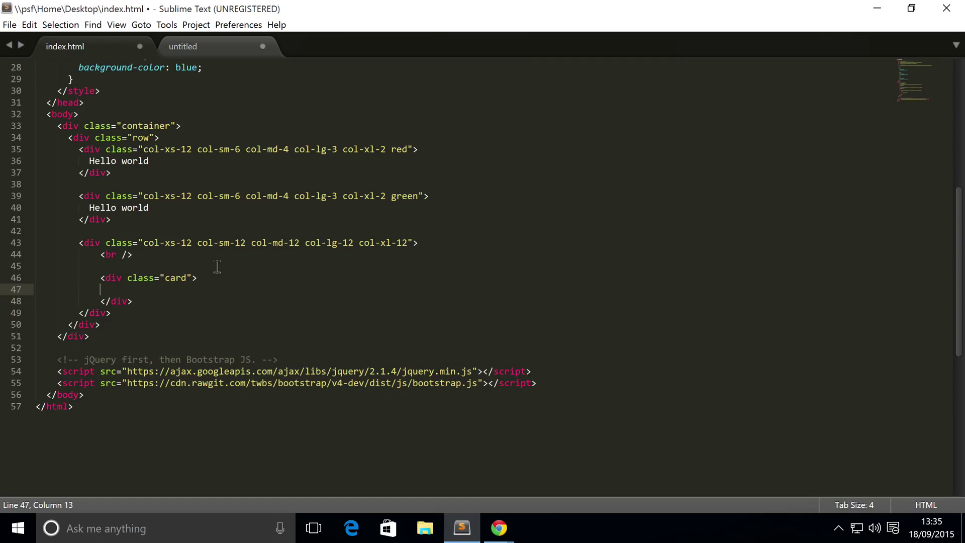
pyautogui.write('<im')
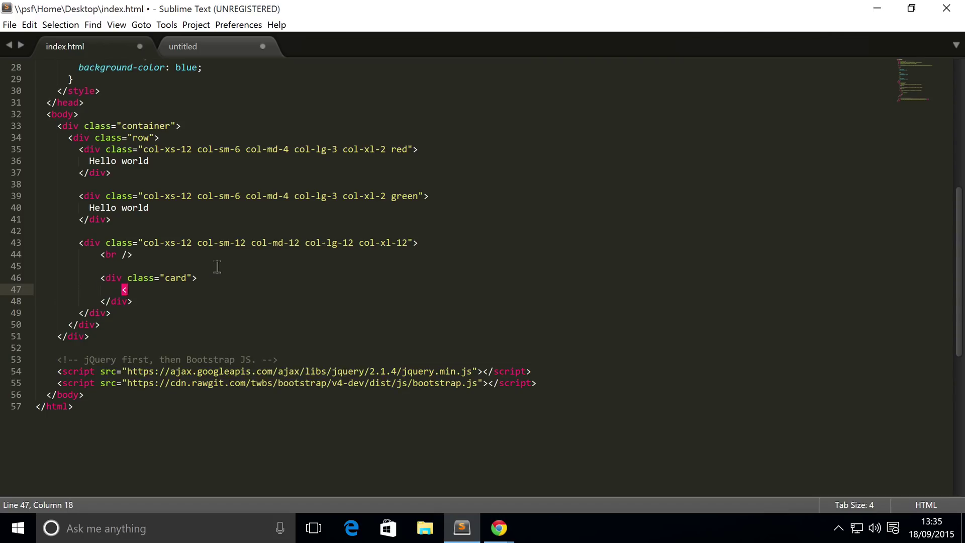
pyautogui.write('img src="" />')
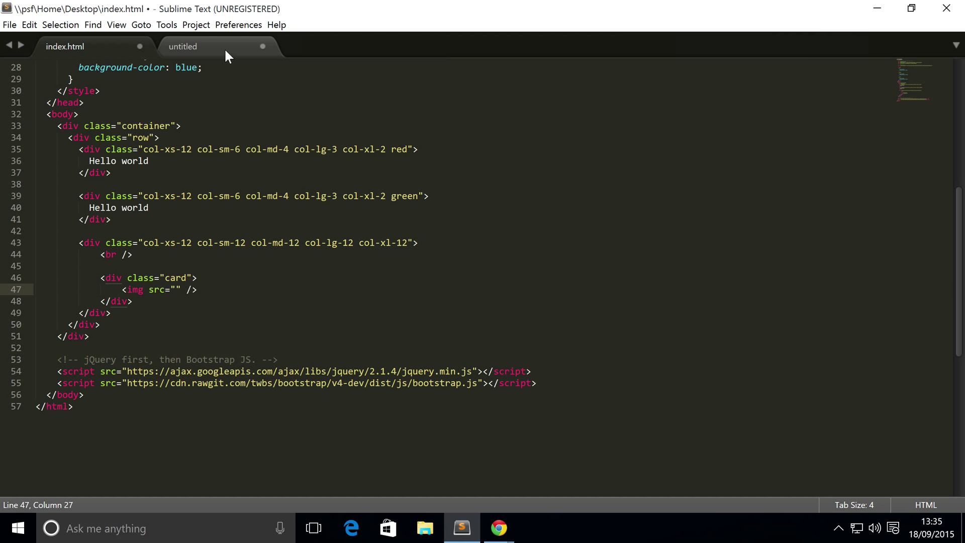
# Paste the base64 SVG data URI from the untitled document into the image's src
pyautogui.click(182, 47)
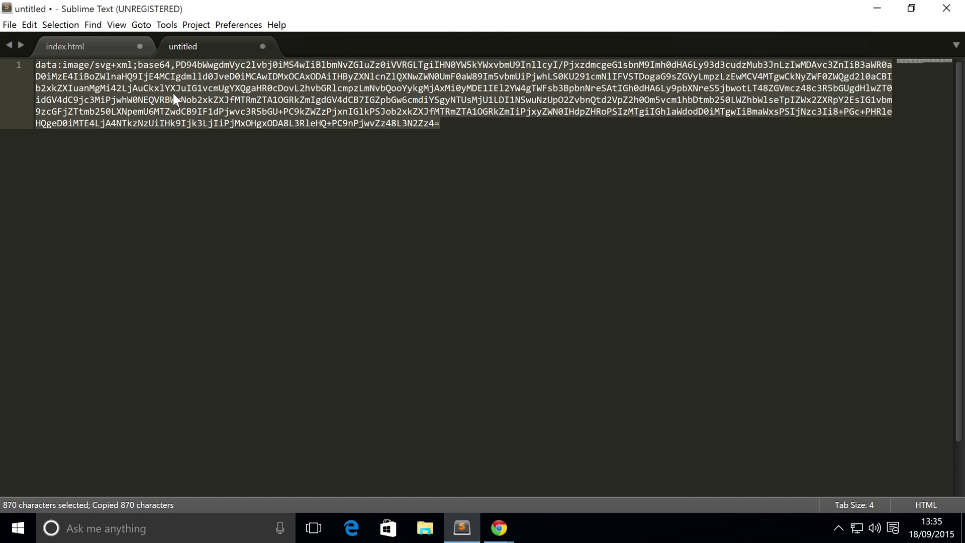
pyautogui.click(73, 46)
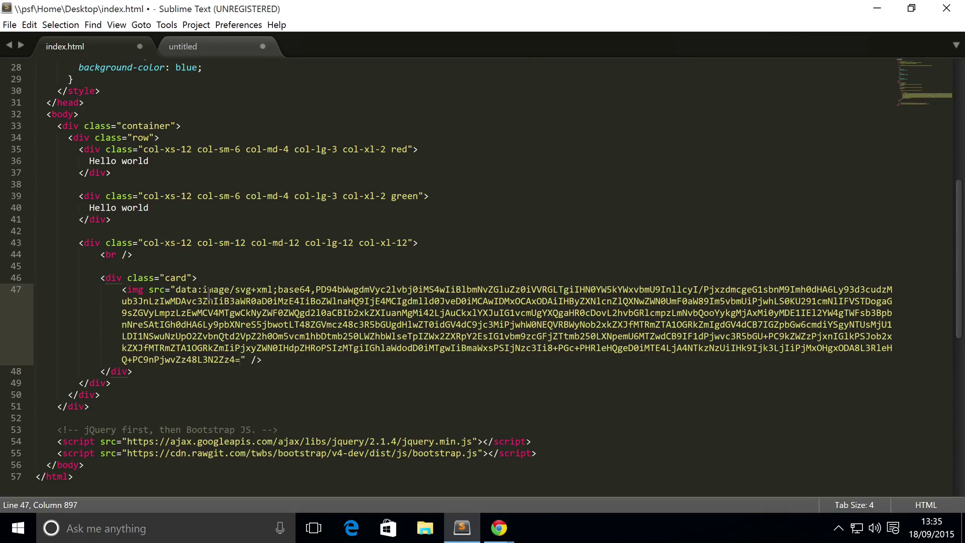
# Give the image class card-img-top and alt 'Card image', and start a div below
pyautogui.press('Right')
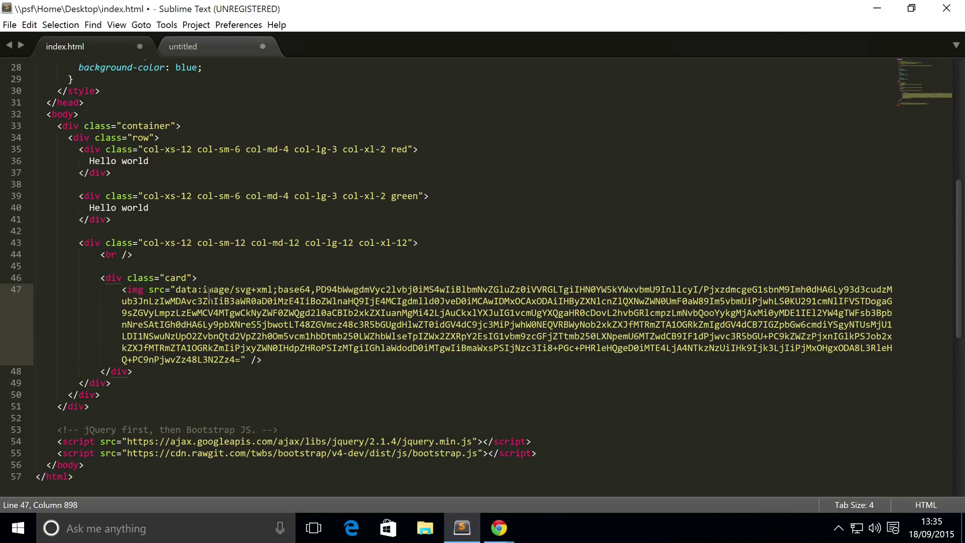
pyautogui.write('c')
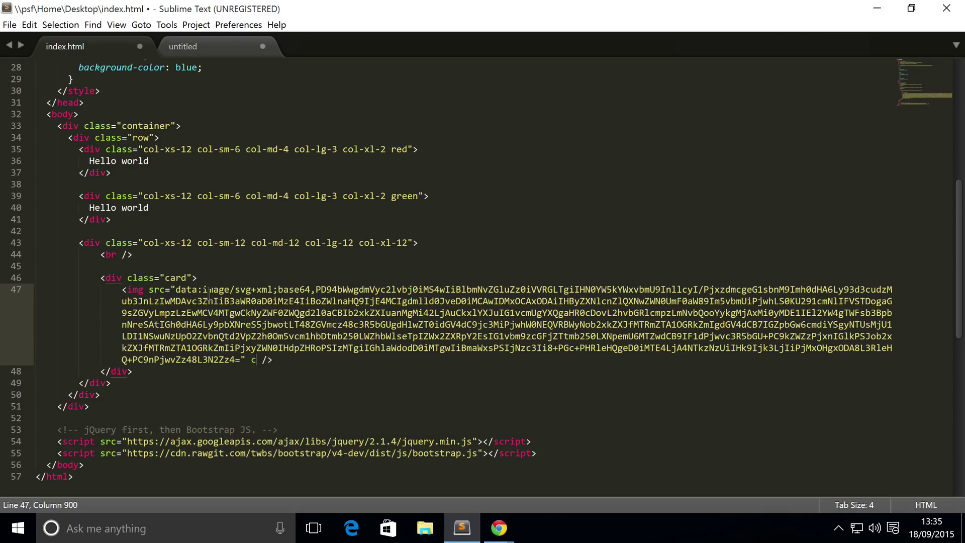
pyautogui.write('lass=""')
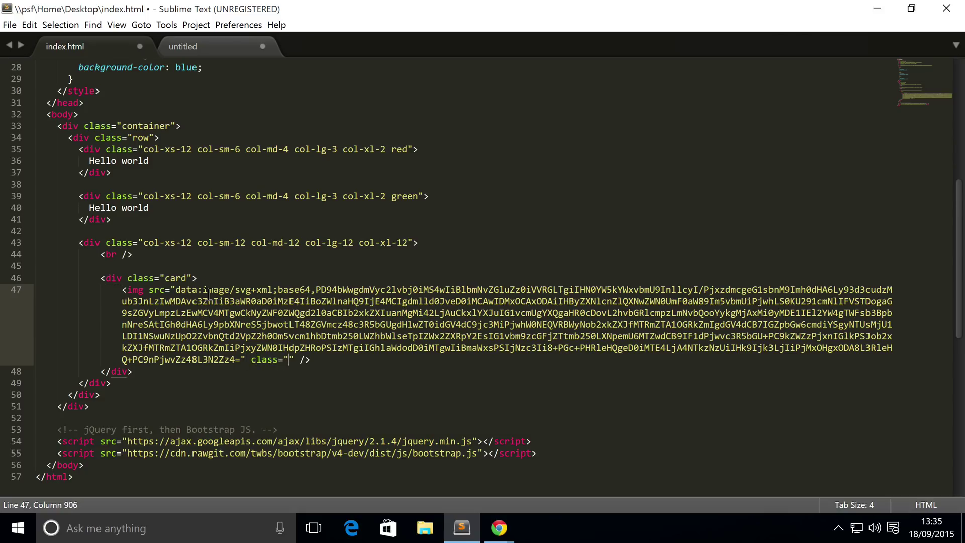
pyautogui.write('card-img')
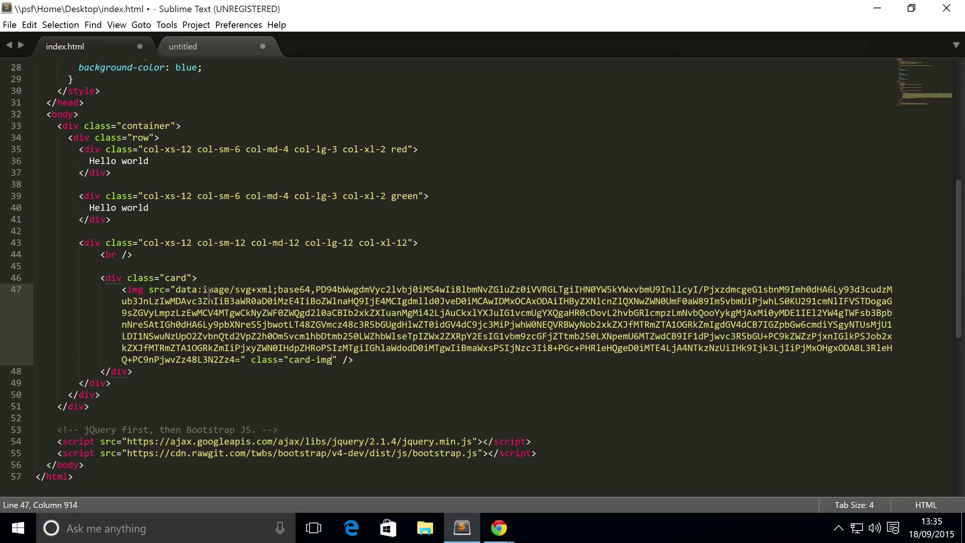
pyautogui.write('-top')
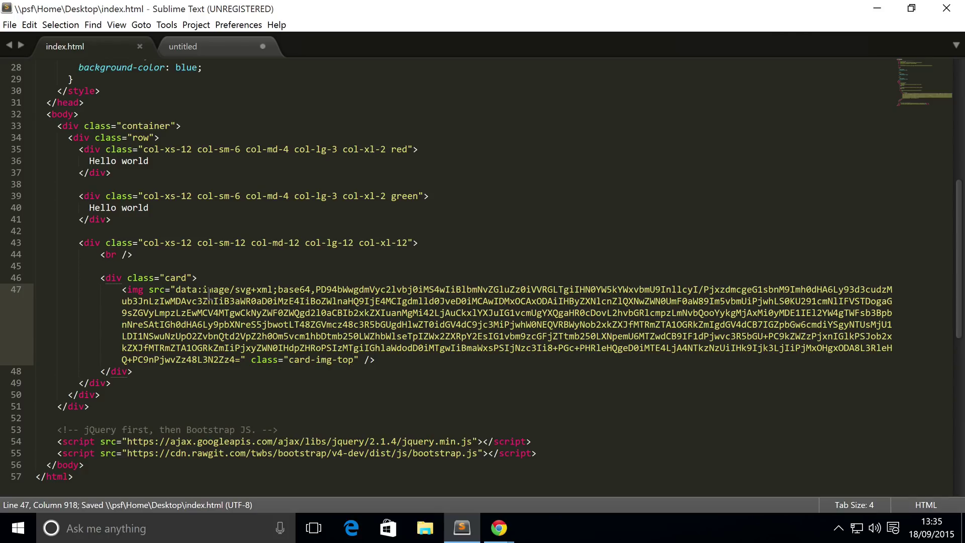
pyautogui.write('alt=""')
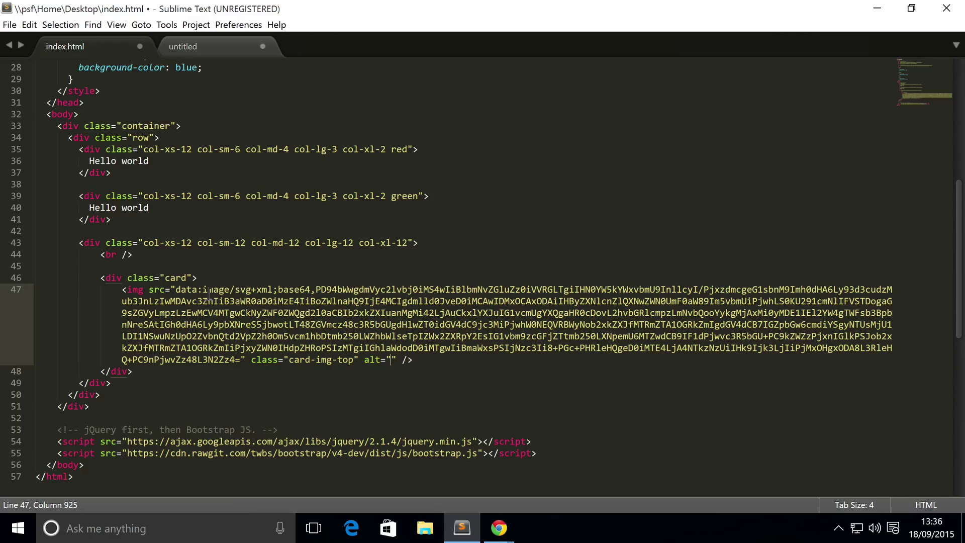
pyautogui.write('Card i')
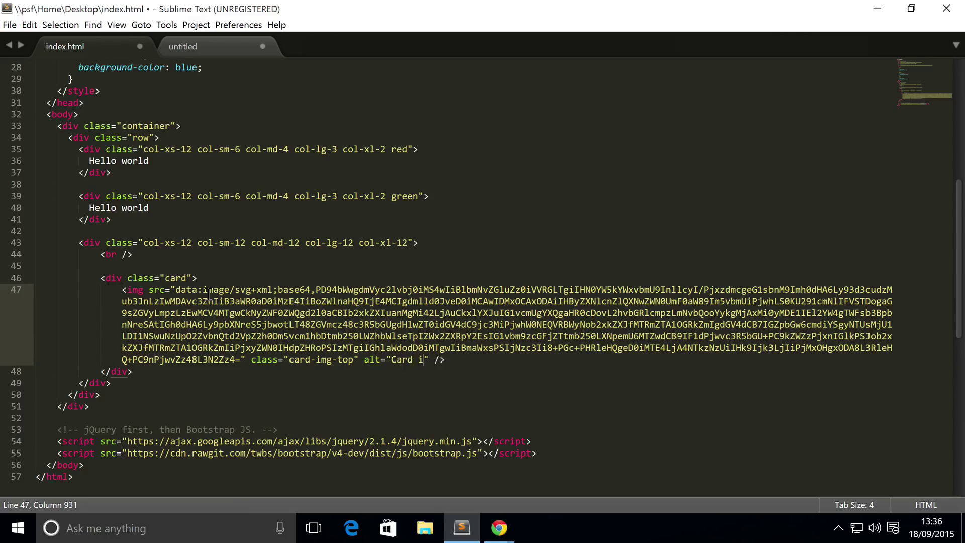
pyautogui.write('mage')
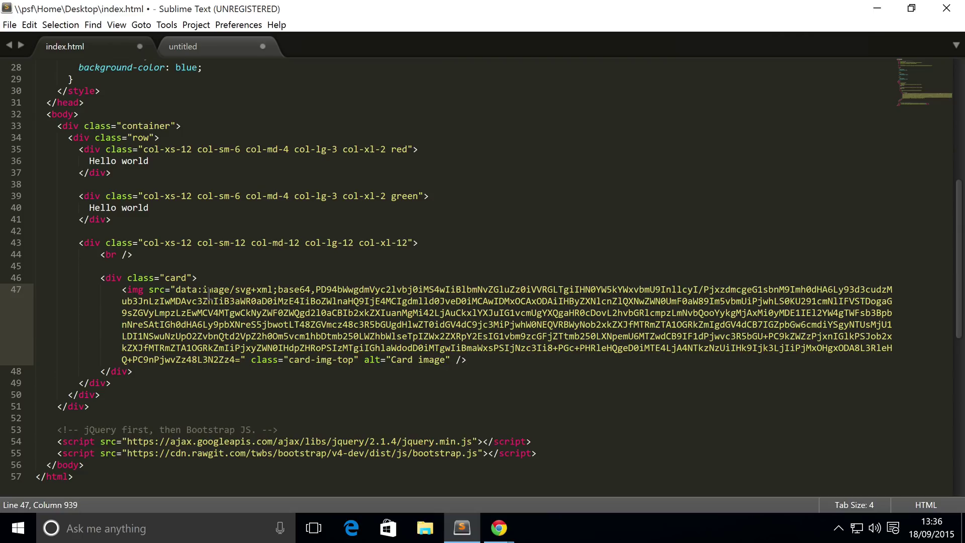
pyautogui.write('<div>')
pyautogui.write('</div>')
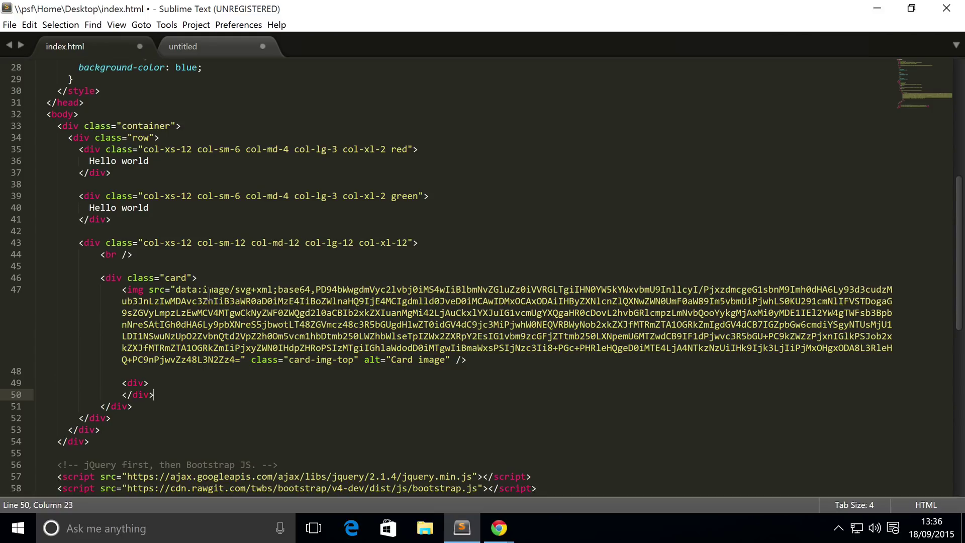
# Give the new div the card-block class
pyautogui.click(145, 383)
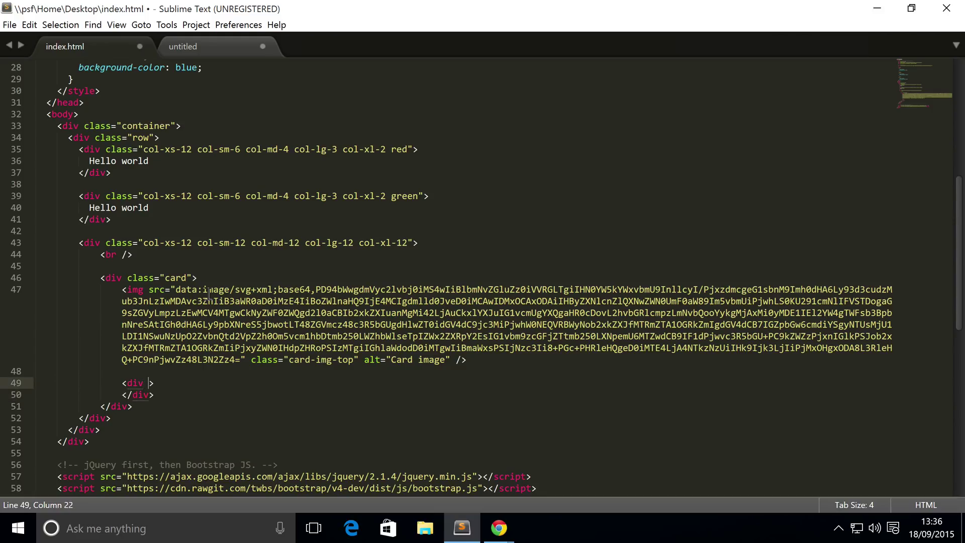
pyautogui.write('class=""')
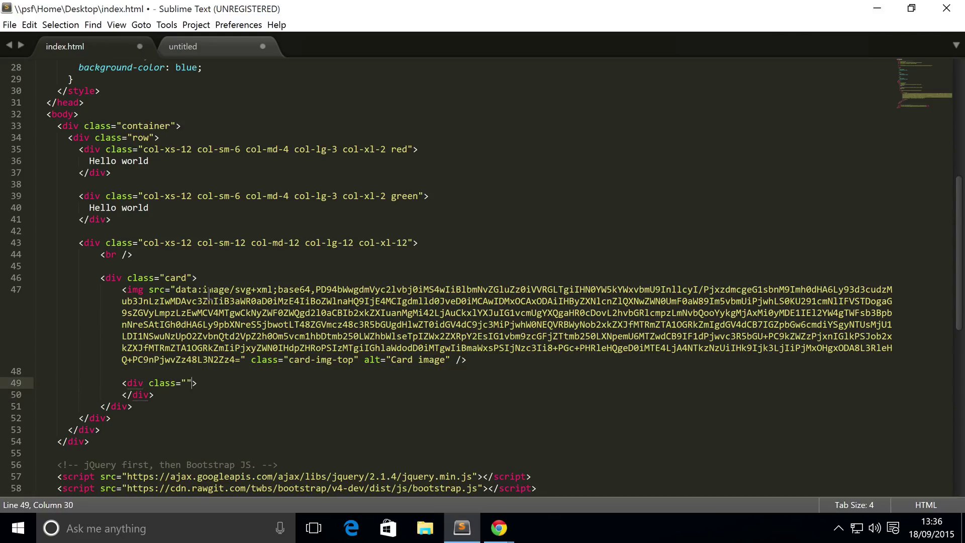
pyautogui.write('card-block')
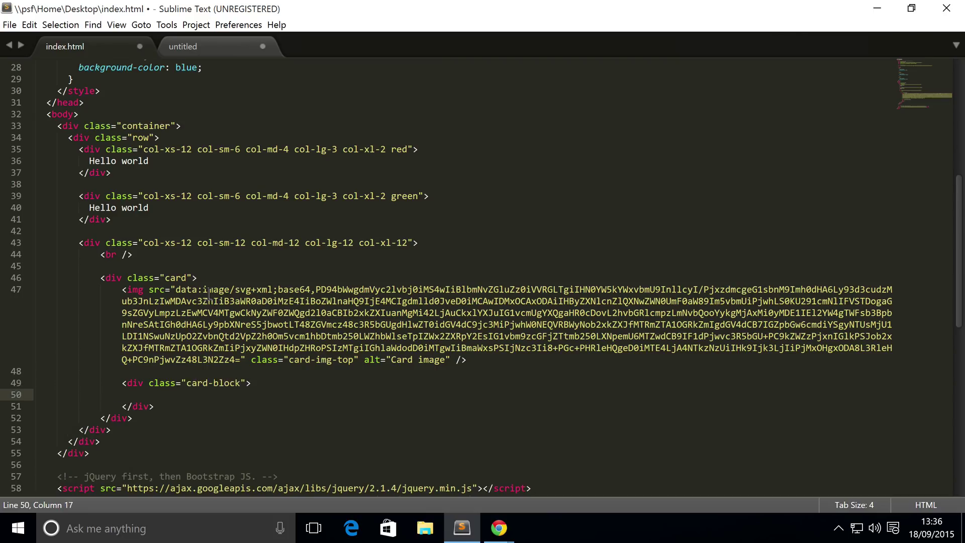
# Add an h4 with class carrd-title reading 'This is a title'
pyautogui.write('<h2>')
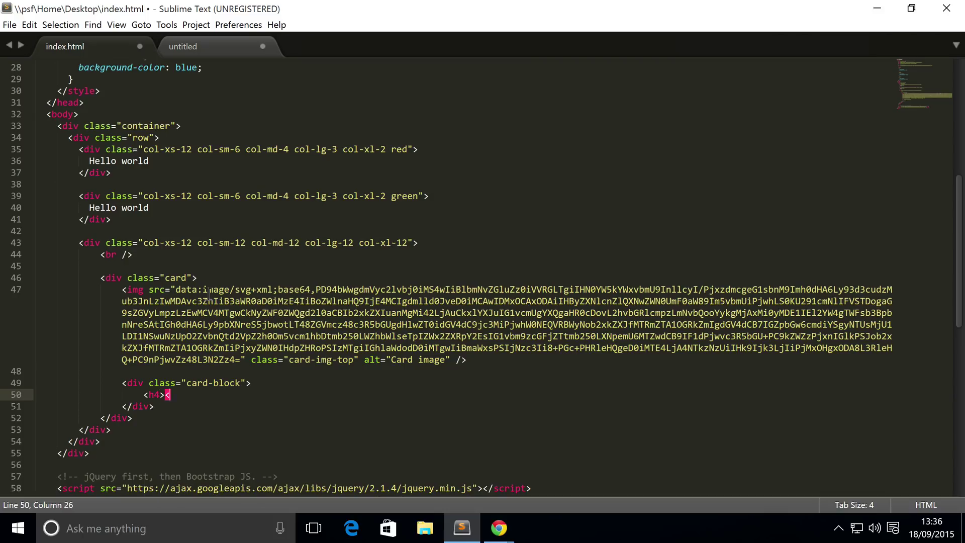
pyautogui.write('</h4>')
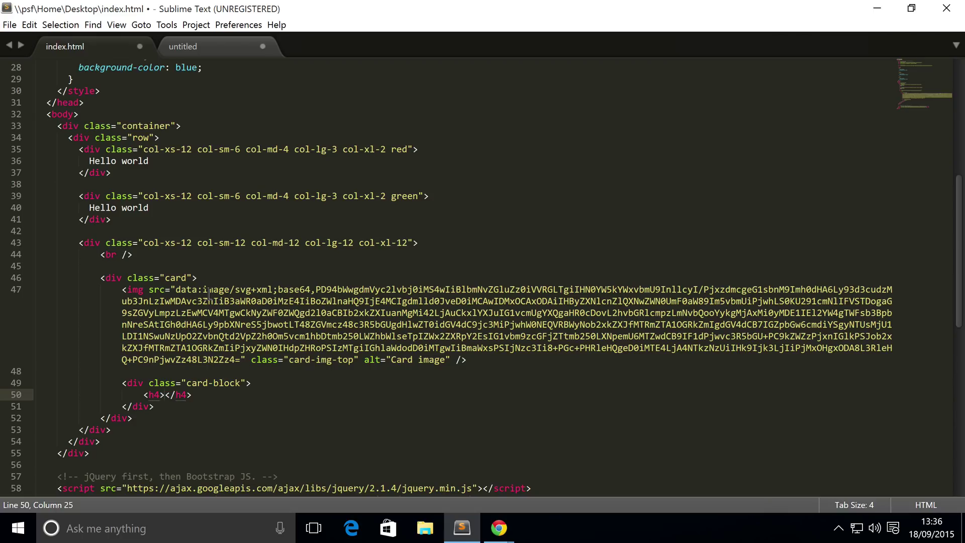
pyautogui.write('class="c')
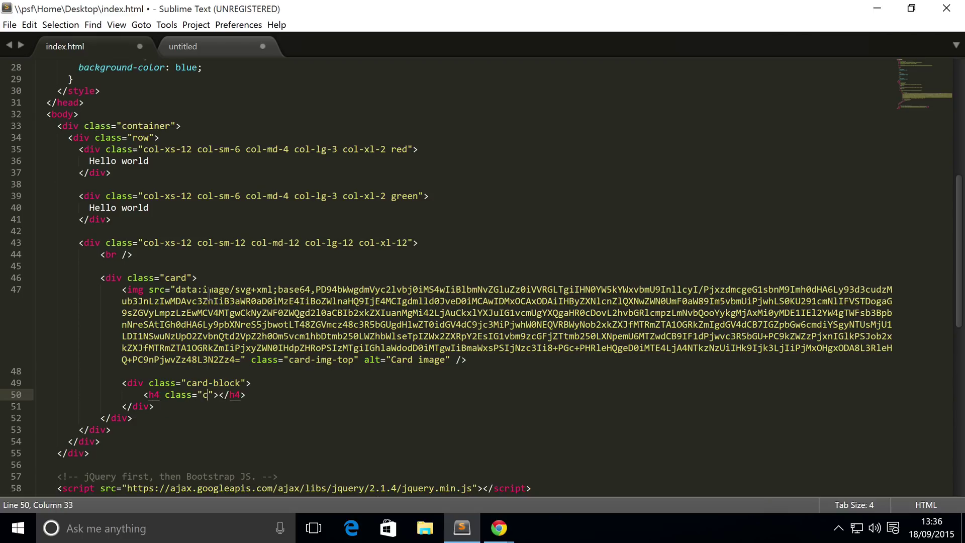
pyautogui.write('arrd-title')
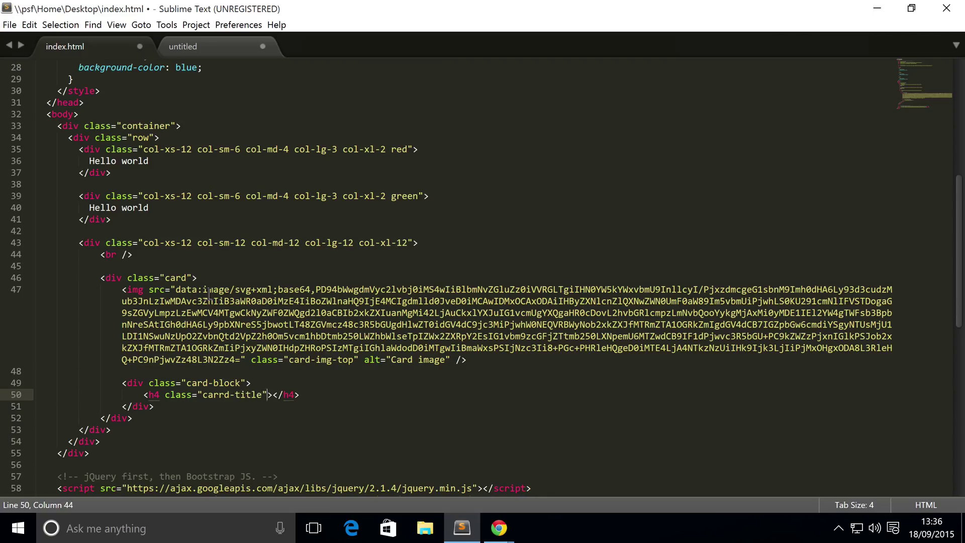
pyautogui.write('Card')
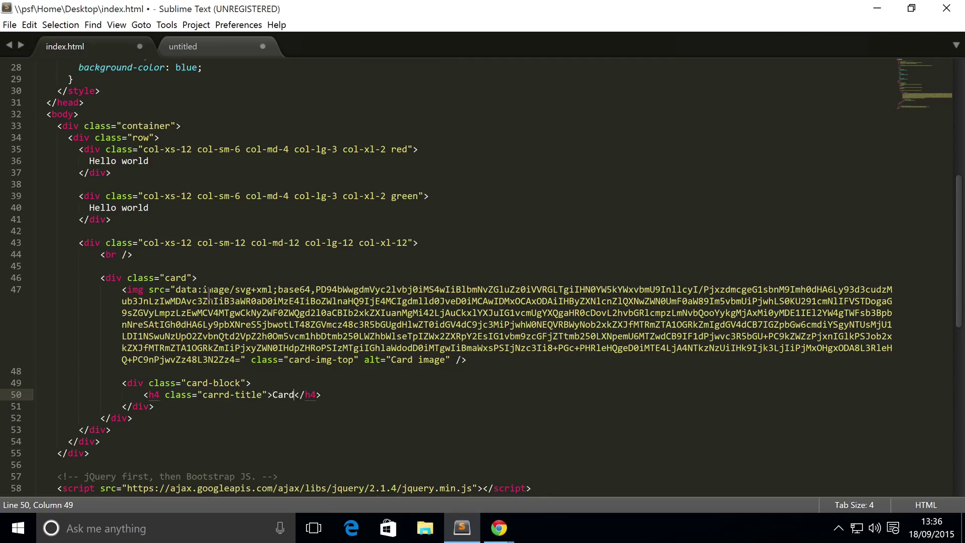
pyautogui.write('This is a')
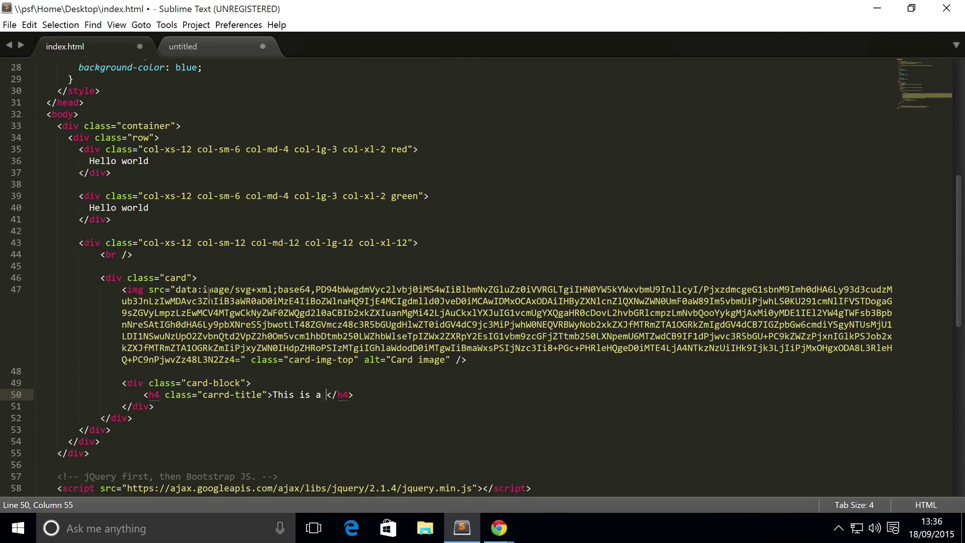
pyautogui.write('title')
pyautogui.write('<p>')
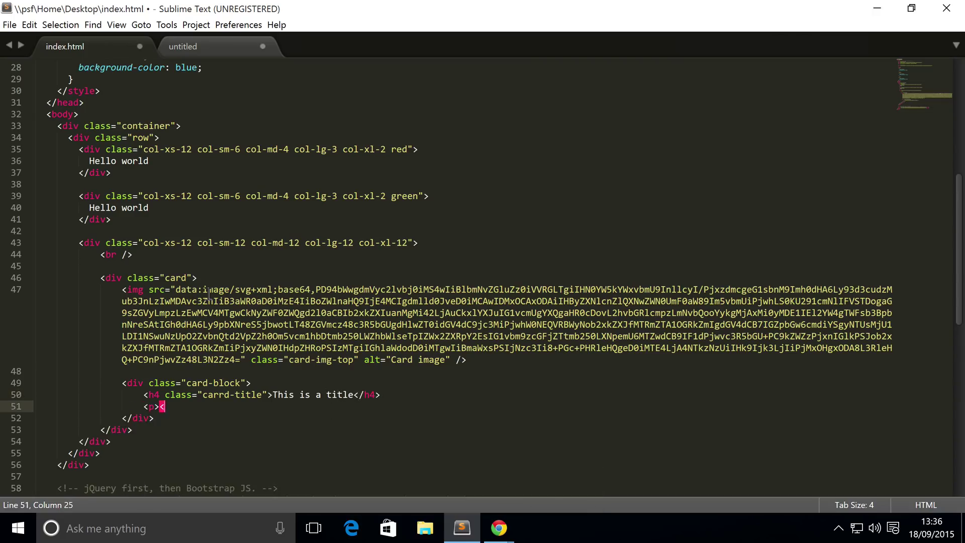
# Add a <p class="card-text"></p> below the title, removing the stray placeholder text
pyautogui.write('</p>')
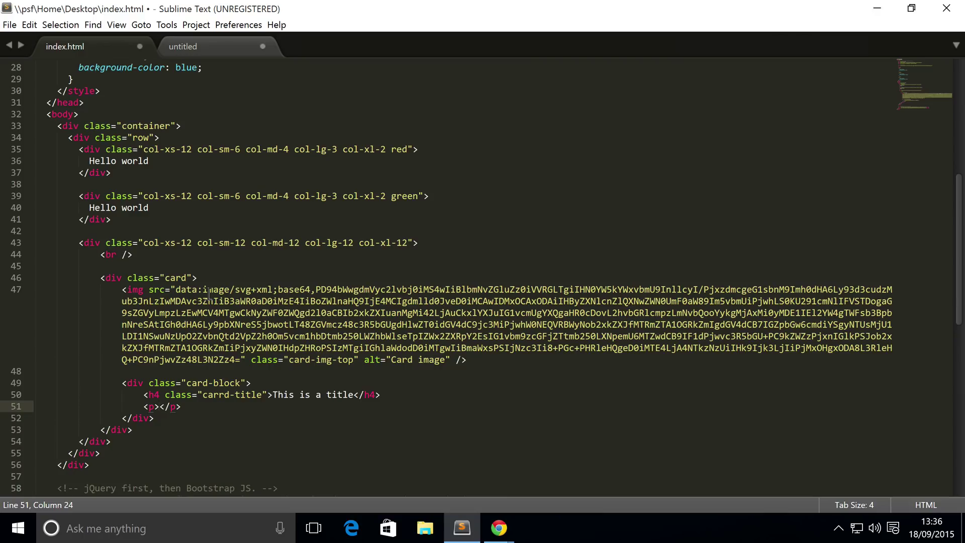
pyautogui.write('card')
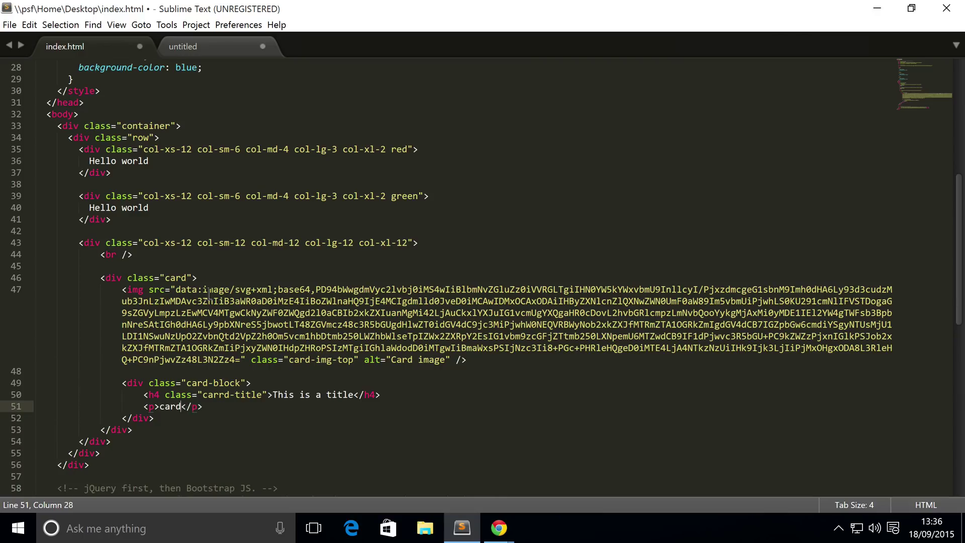
pyautogui.press('Backspace')
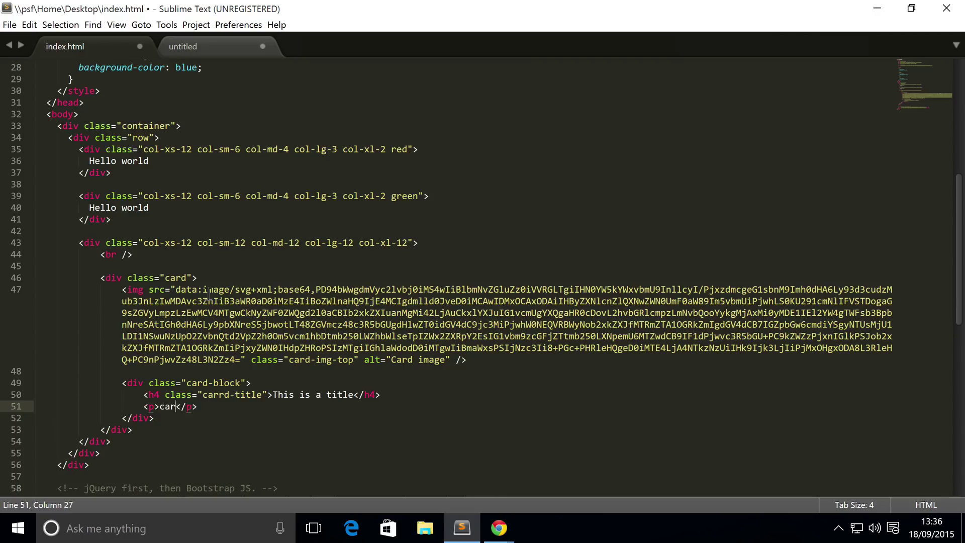
pyautogui.write('cla')
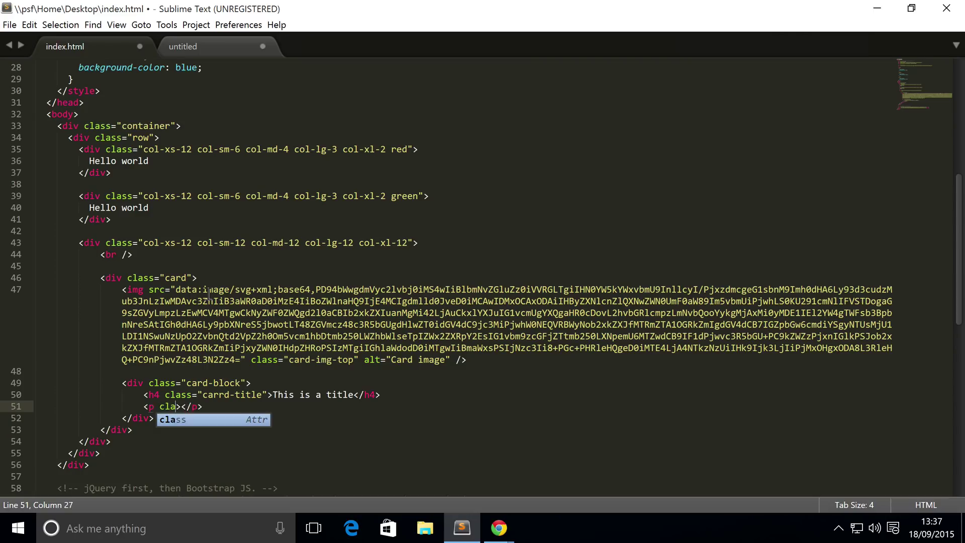
pyautogui.write('class=""')
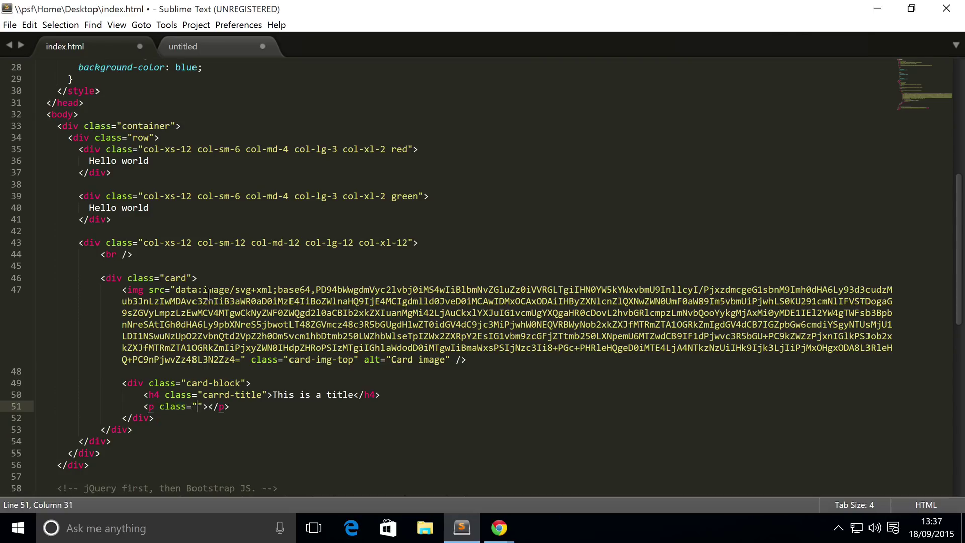
pyautogui.write('card-te')
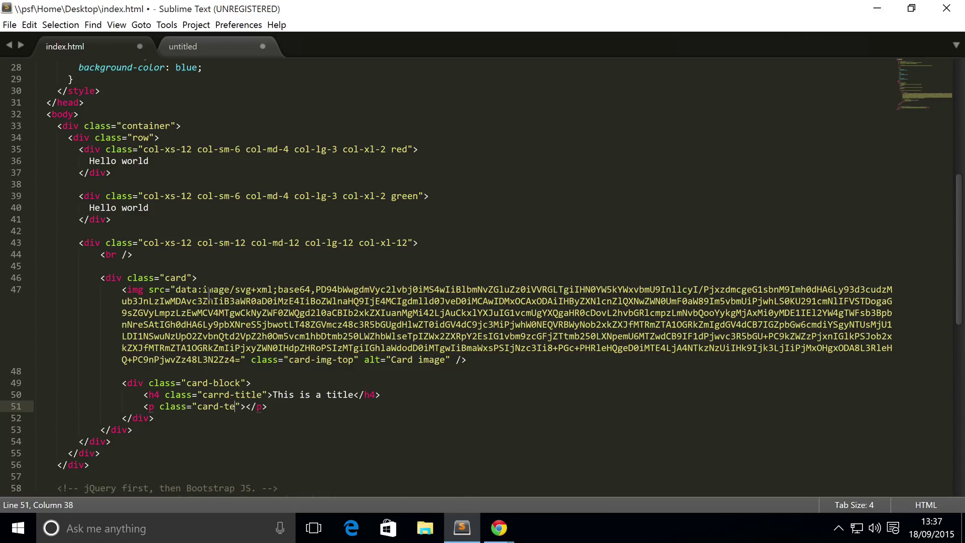
pyautogui.write('xt')
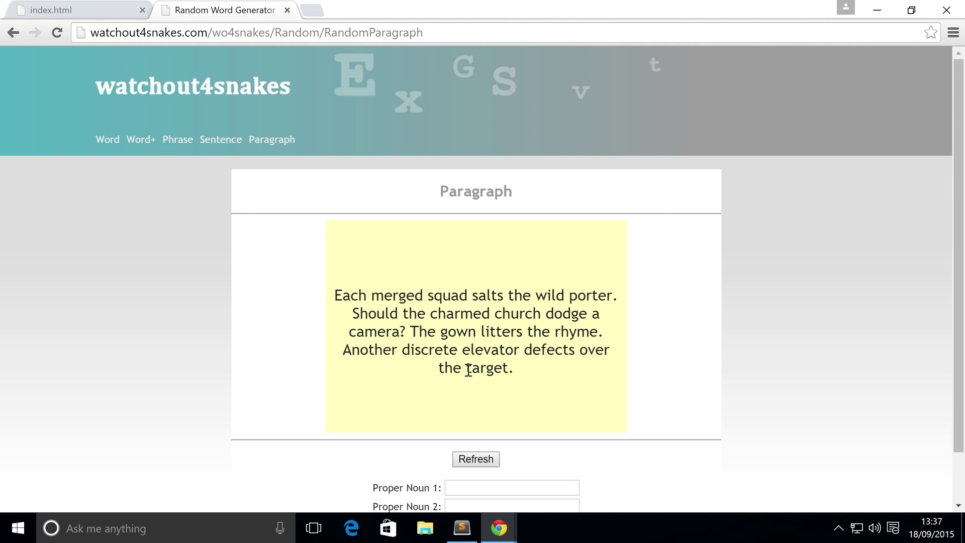
pyautogui.moveTo(377, 314)
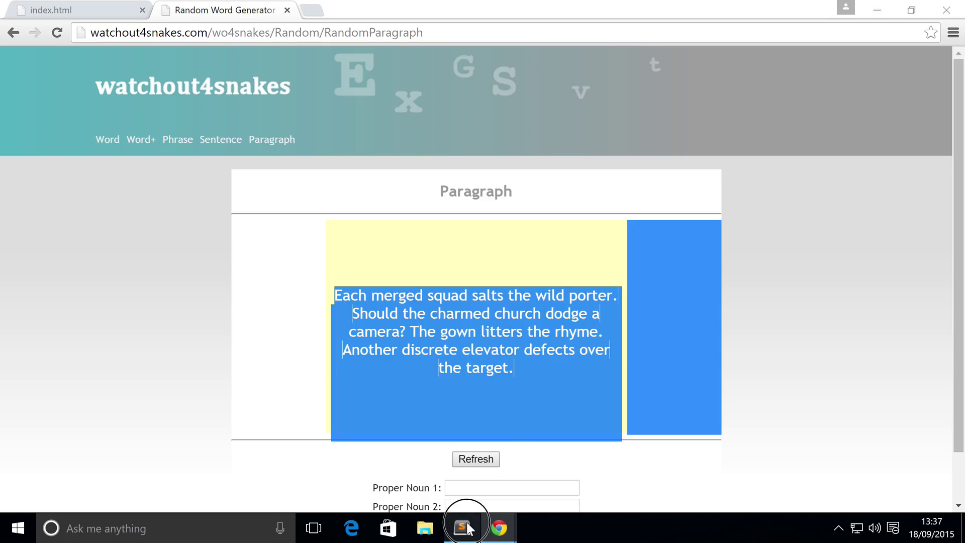
# Return to Sublime Text to paste the random paragraph into the card-text paragraph
pyautogui.click(462, 527)
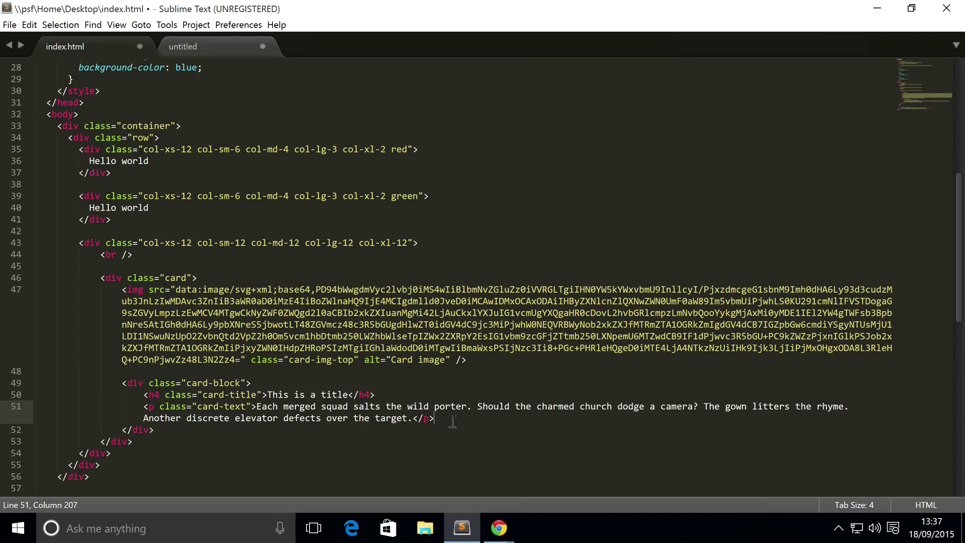
pyautogui.write('<a')
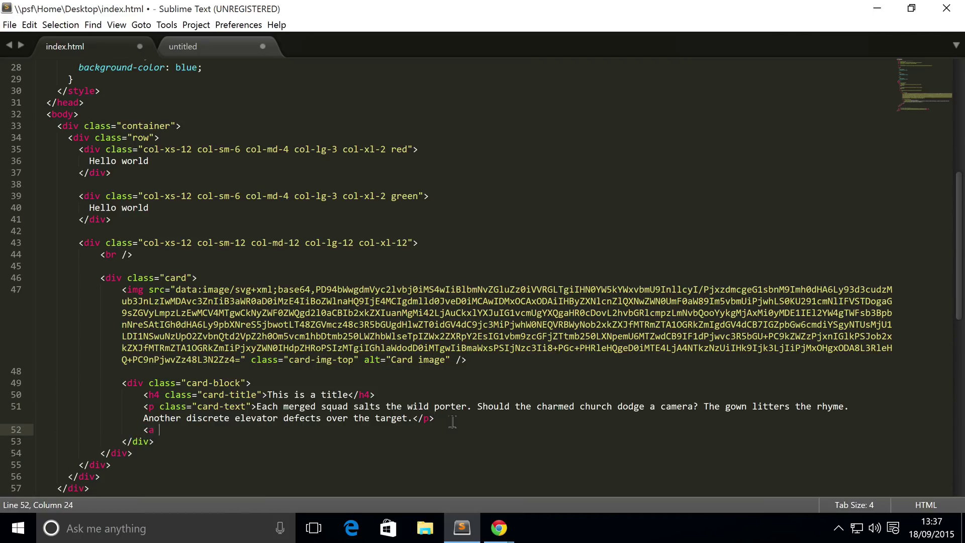
pyautogui.write('href="" />')
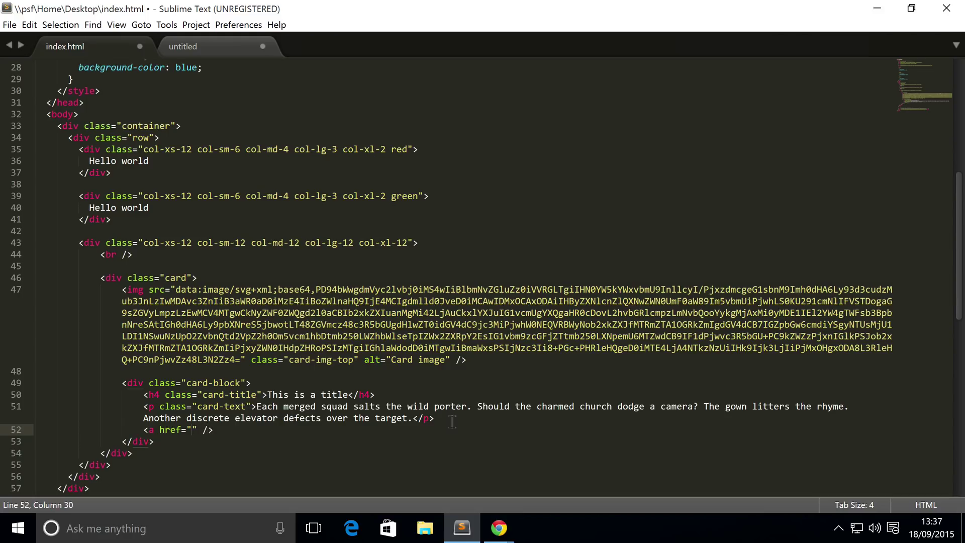
pyautogui.write('class=')
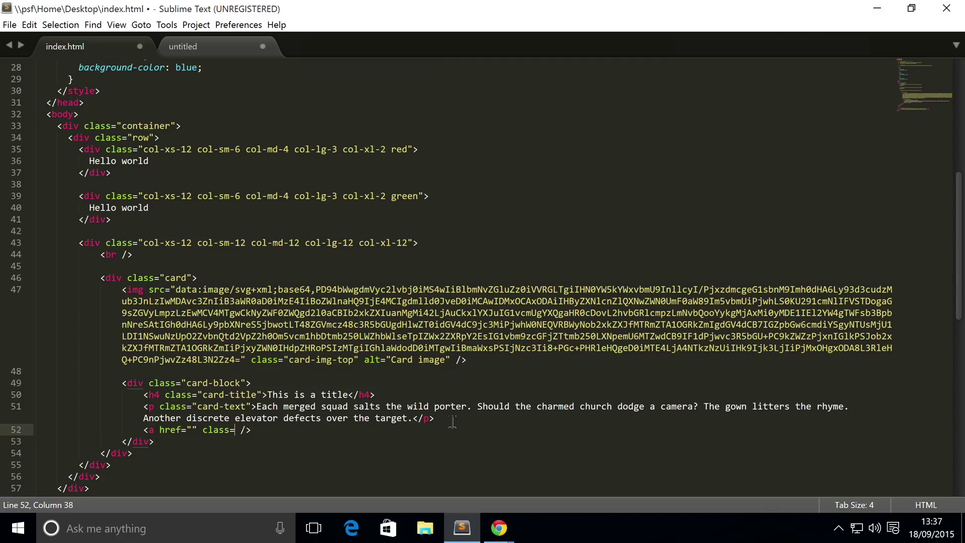
pyautogui.write('btn"')
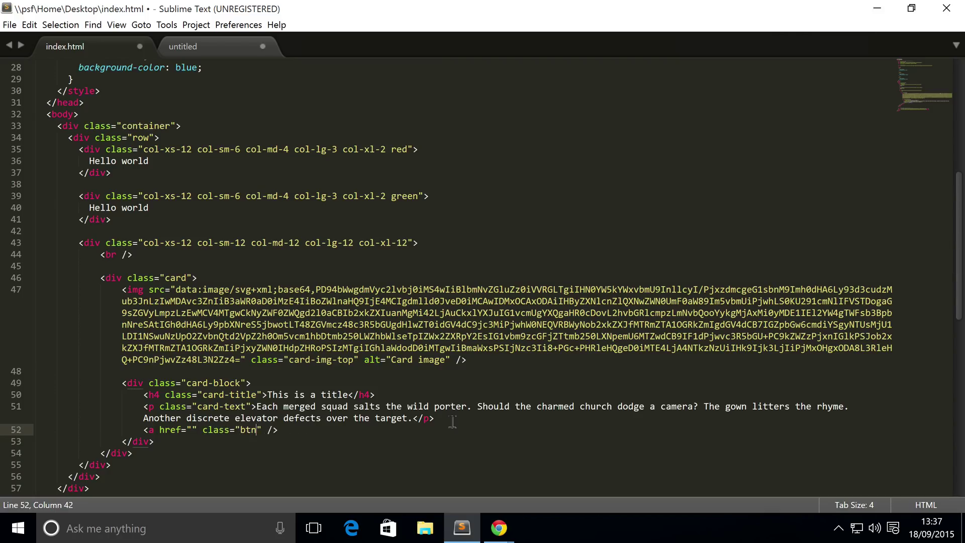
pyautogui.write('btn-')
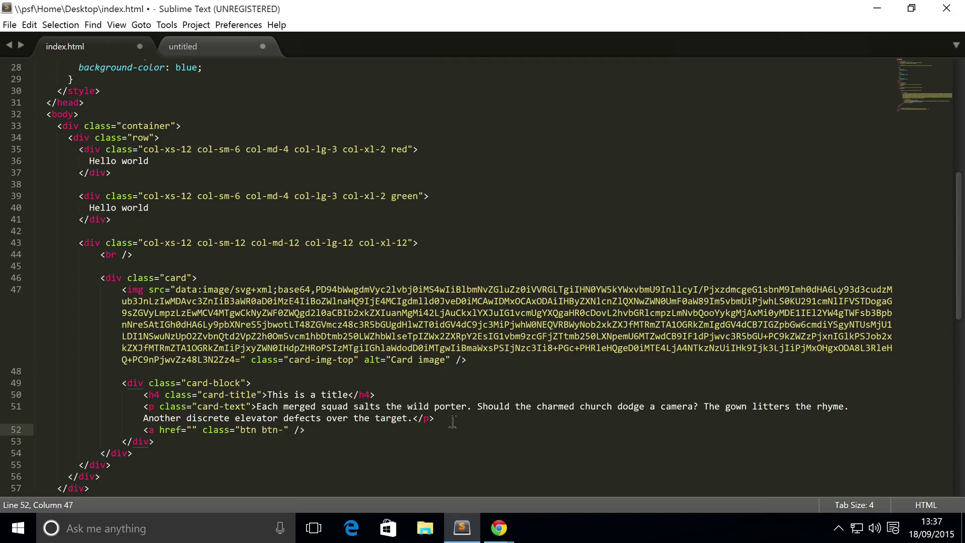
pyautogui.write('success')
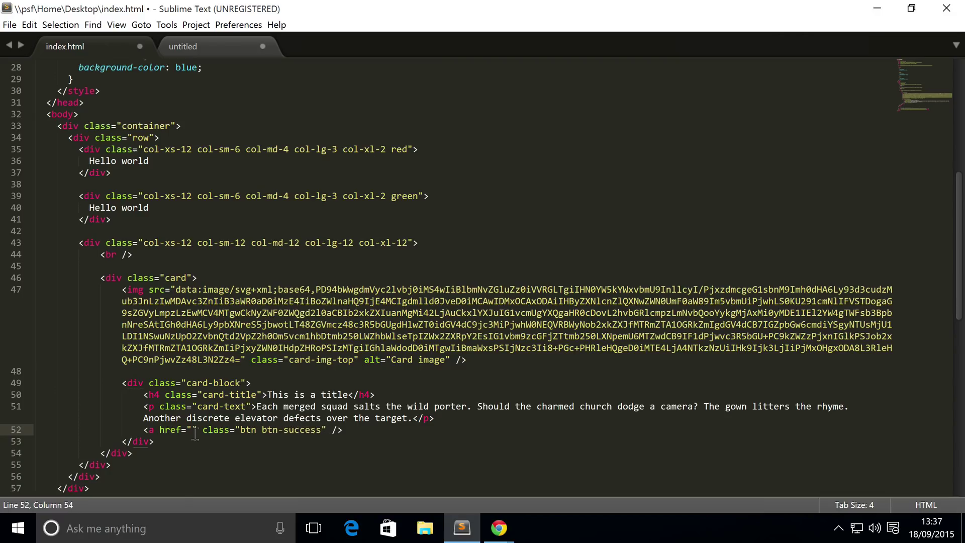
pyautogui.write('http')
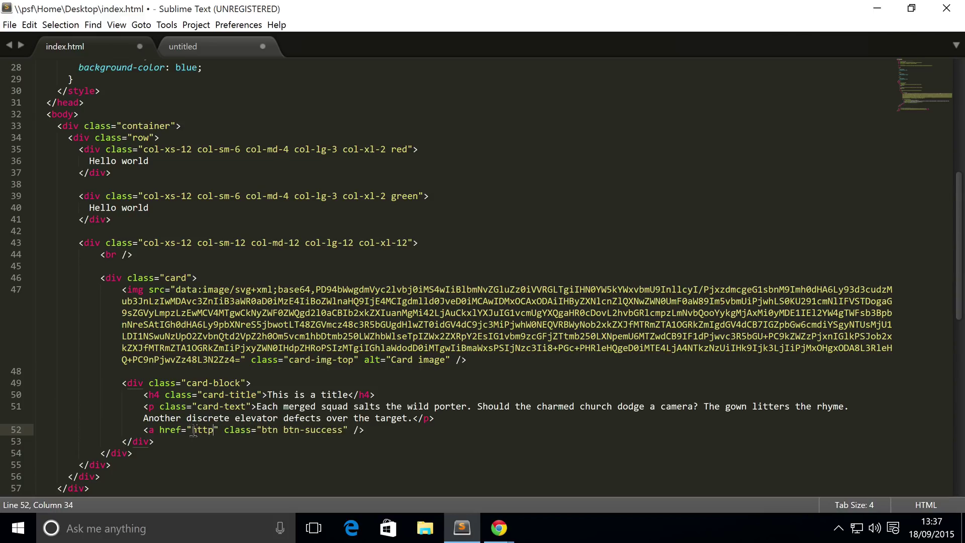
pyautogui.write('://sonarsystems.co.uk')
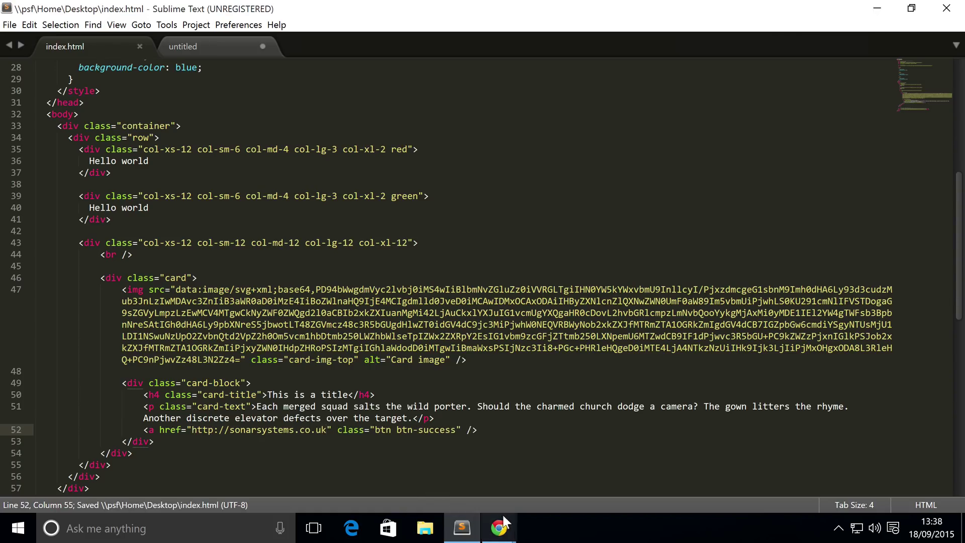
# View index.html in Chrome, showing the image, title, paragraph and tiny green button
pyautogui.click(498, 527)
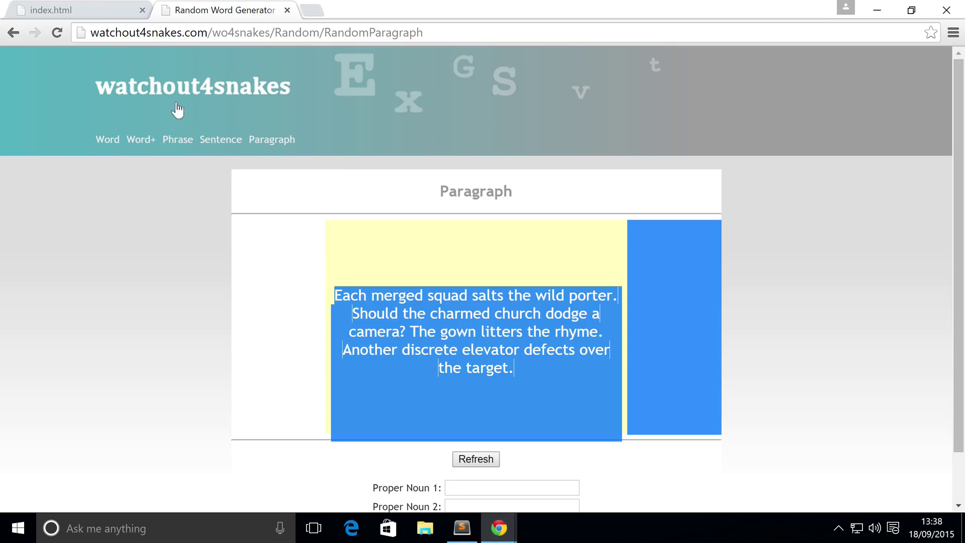
pyautogui.click(66, 10)
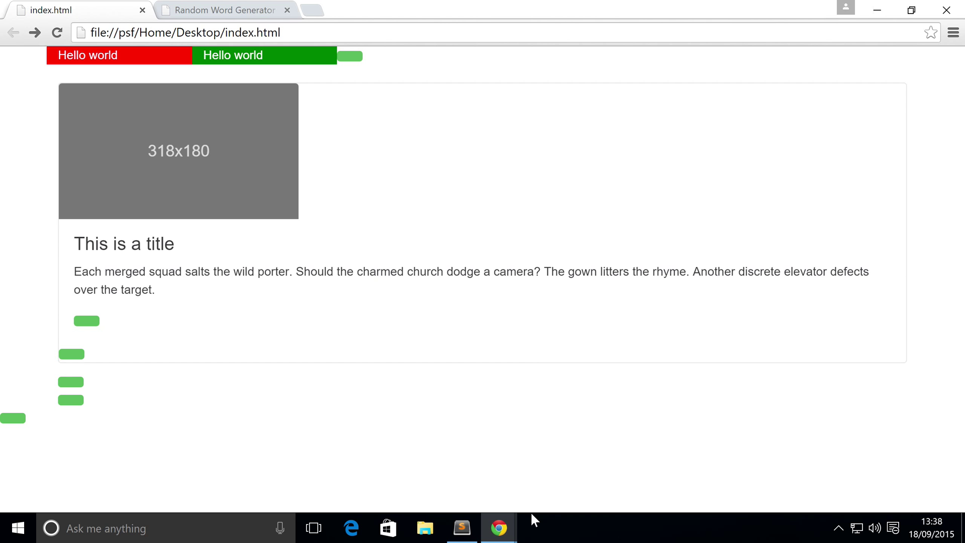
pyautogui.moveTo(498, 528)
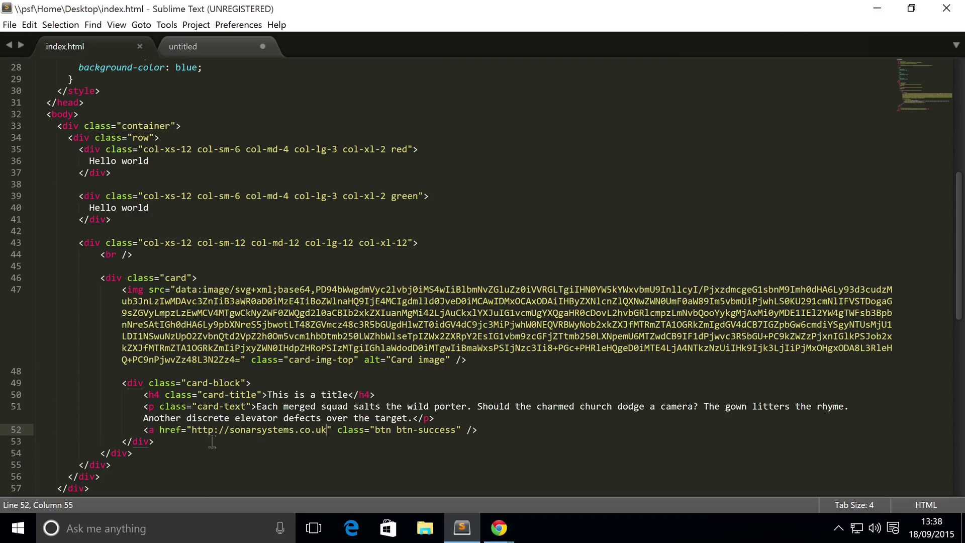
pyautogui.moveTo(442, 438)
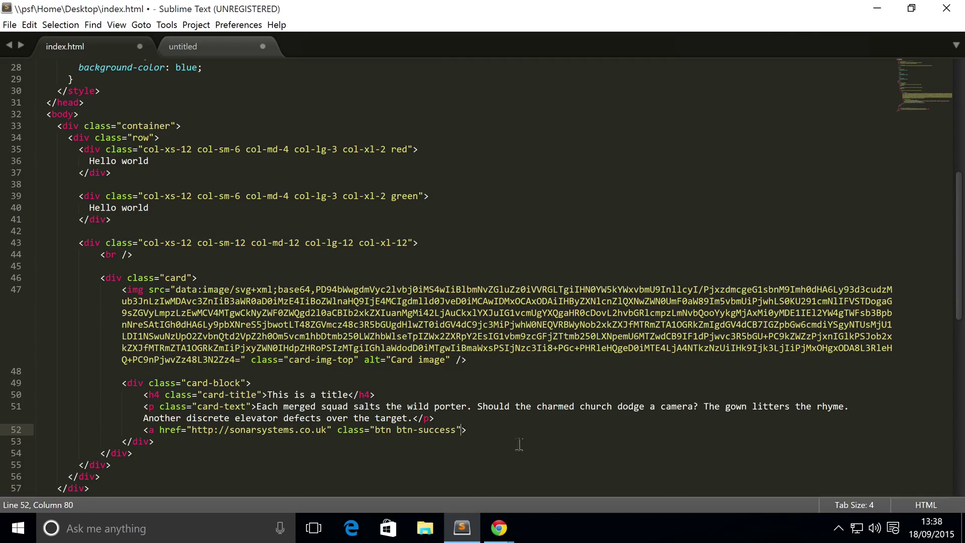
# Close the success link with </a> and give it the text 'Button'
pyautogui.write('></a>')
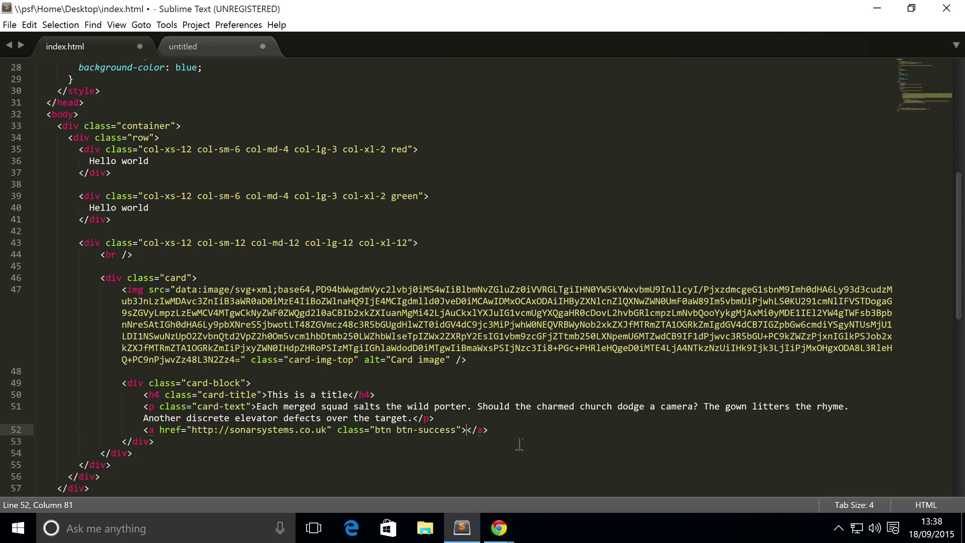
pyautogui.write('Button')
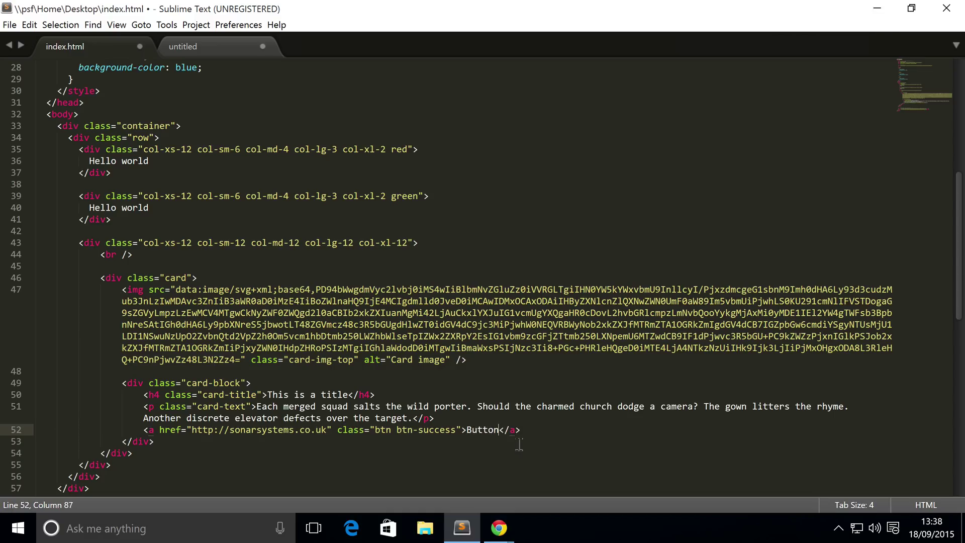
pyautogui.click(499, 528)
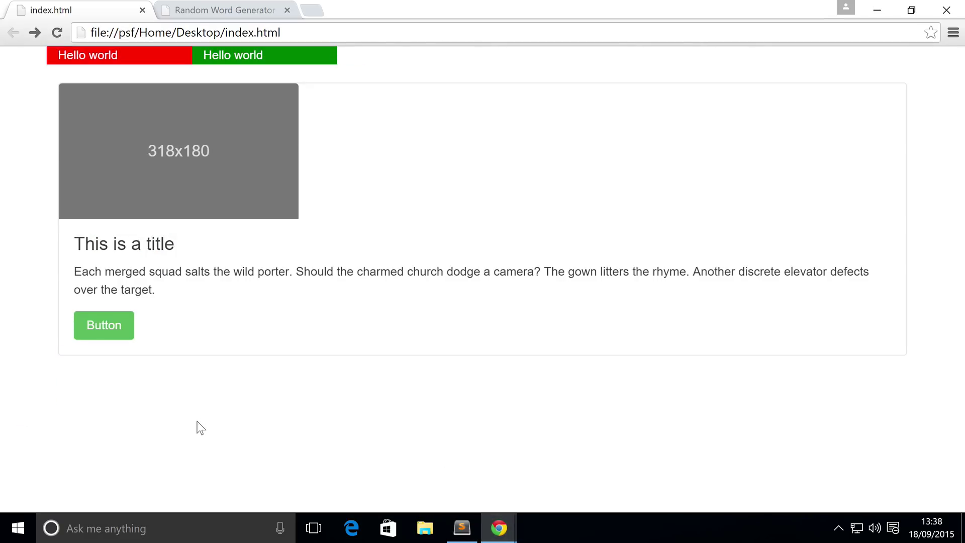
pyautogui.moveTo(11, 201)
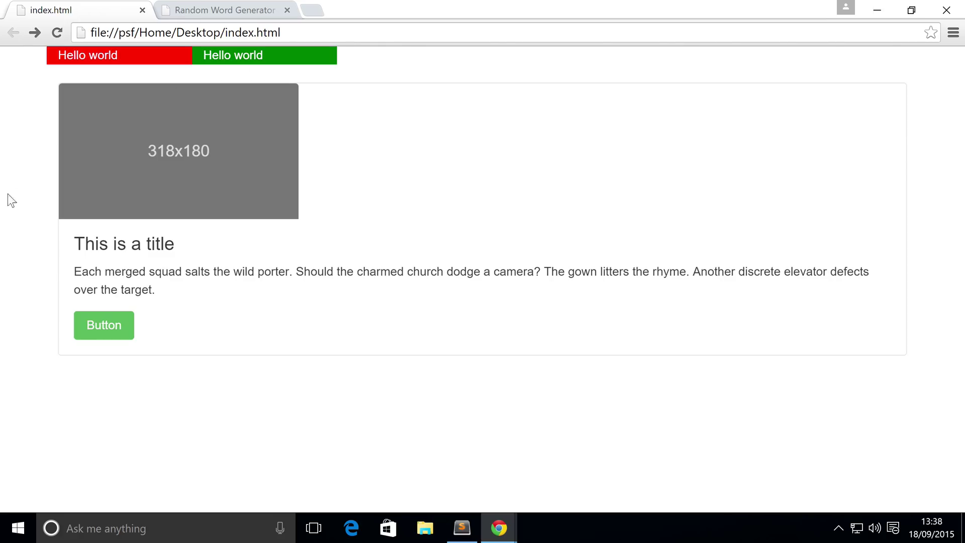
pyautogui.moveTo(128, 320)
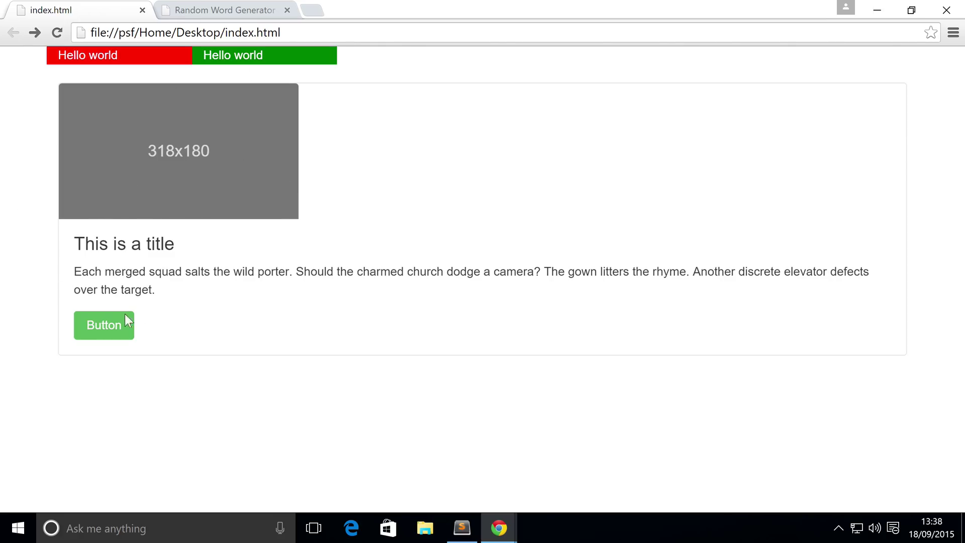
pyautogui.moveTo(91, 228)
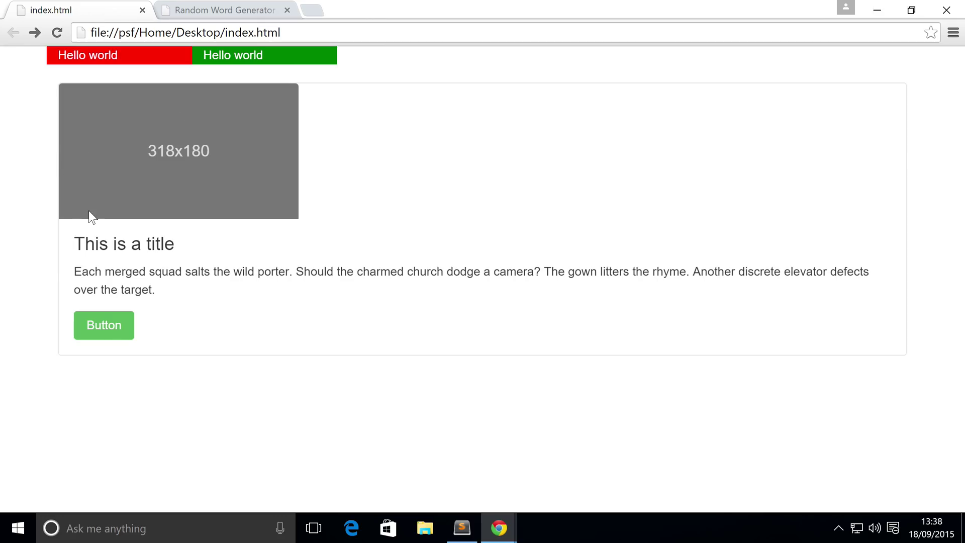
# Inspect the card's paragraph and full-width green Button in Chrome, then return to Sublime Text
pyautogui.moveTo(108, 271); pyautogui.dragTo(155, 289)
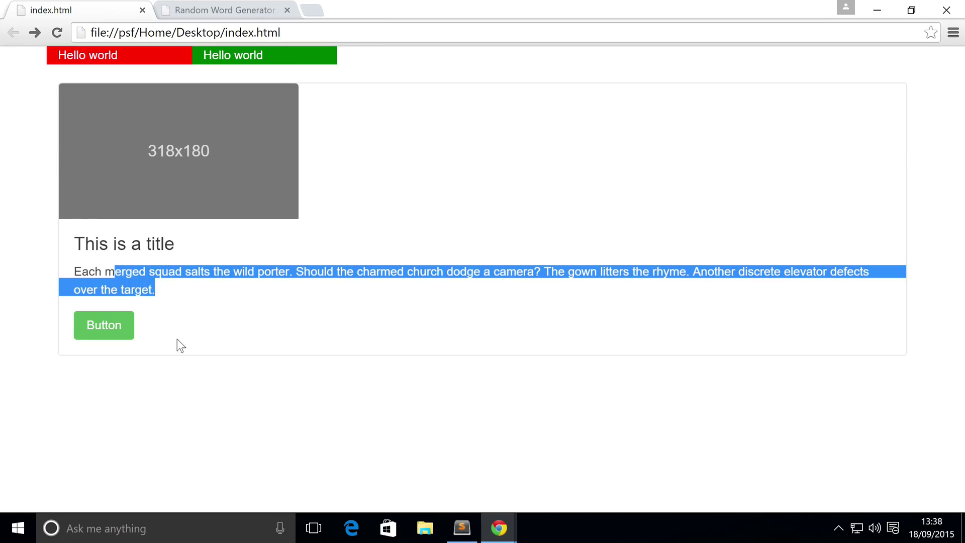
pyautogui.click(298, 290)
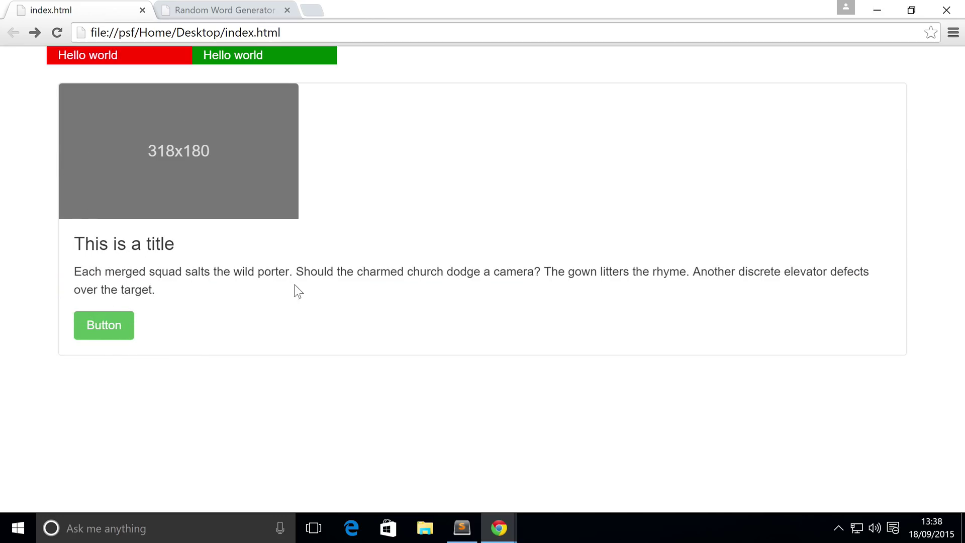
pyautogui.moveTo(53, 95)
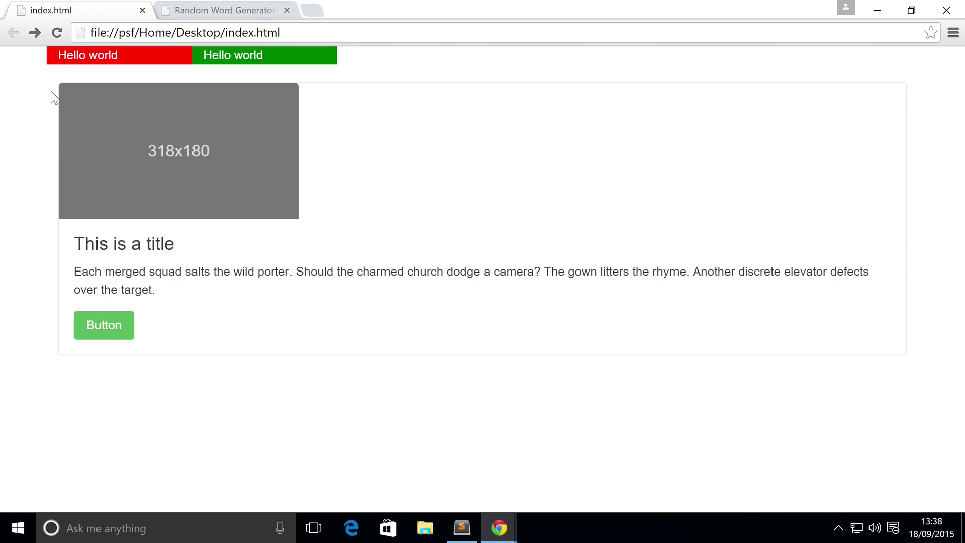
pyautogui.moveTo(35, 106)
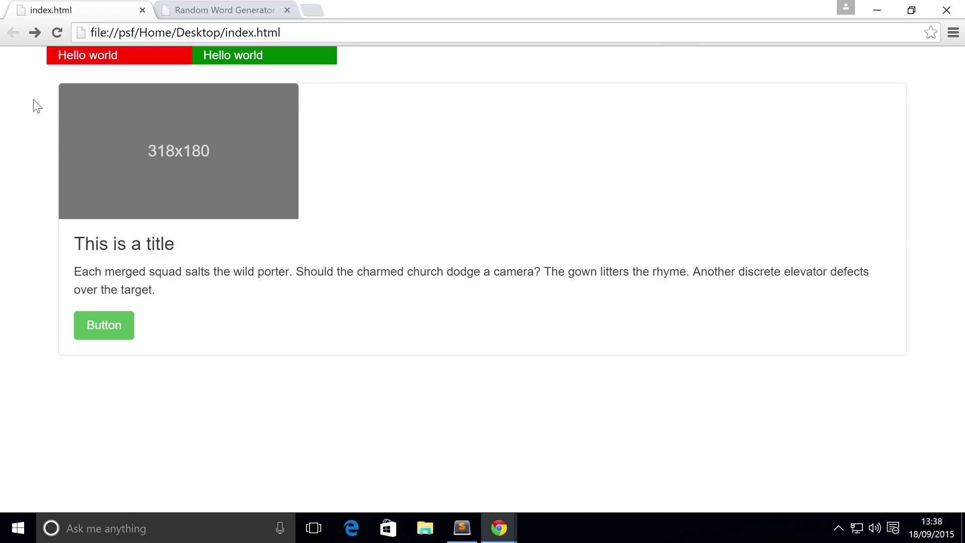
pyautogui.moveTo(206, 175)
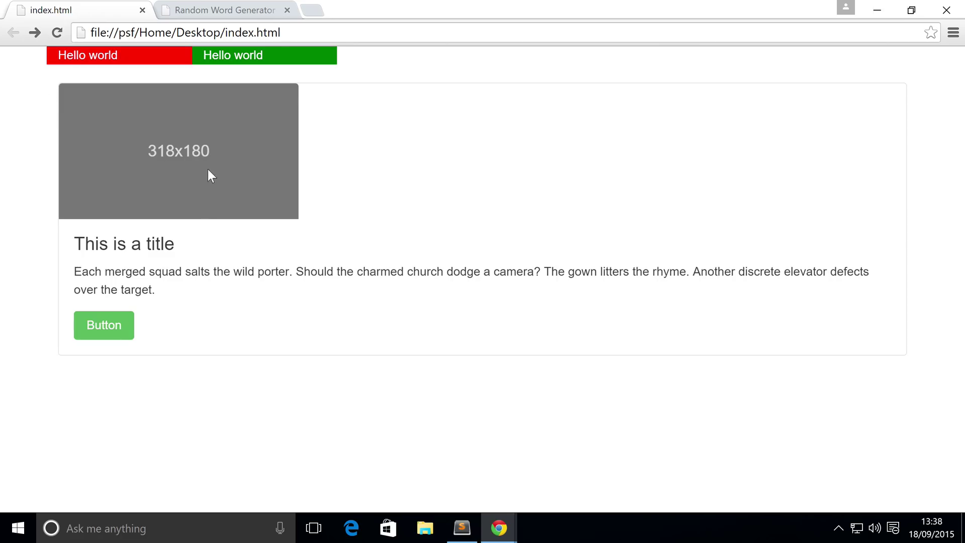
pyautogui.moveTo(470, 521)
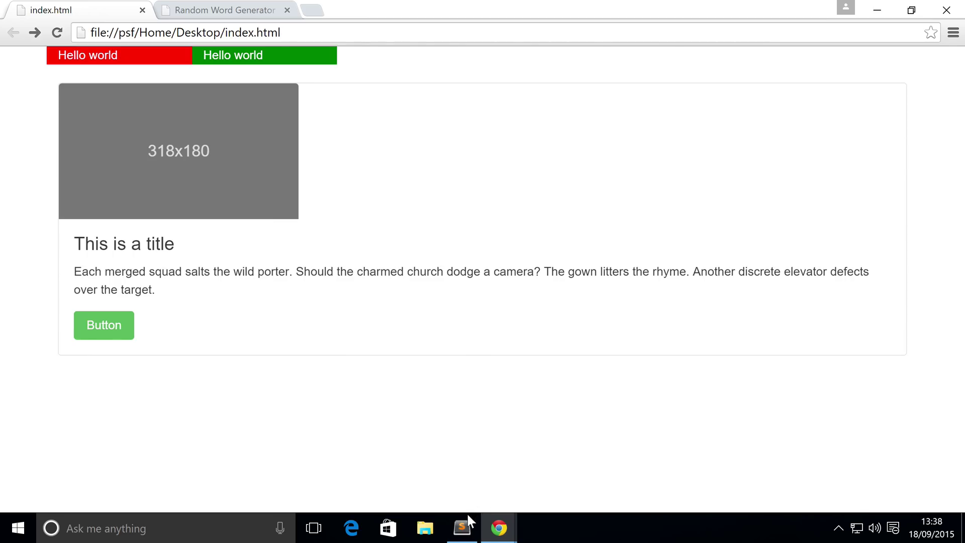
pyautogui.click(462, 527)
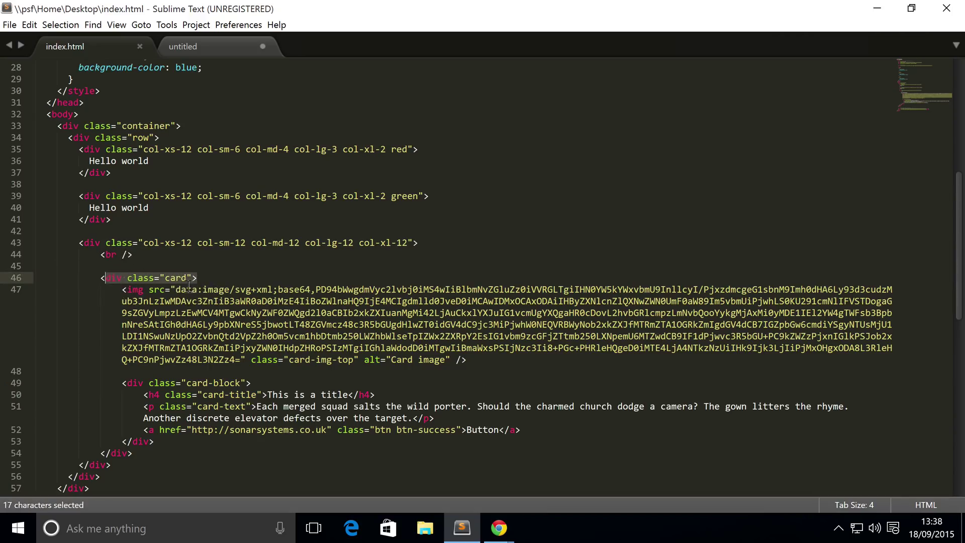
# Add style="max-width:319px;" to the card div, save, and switch to Chrome
pyautogui.write('style="')
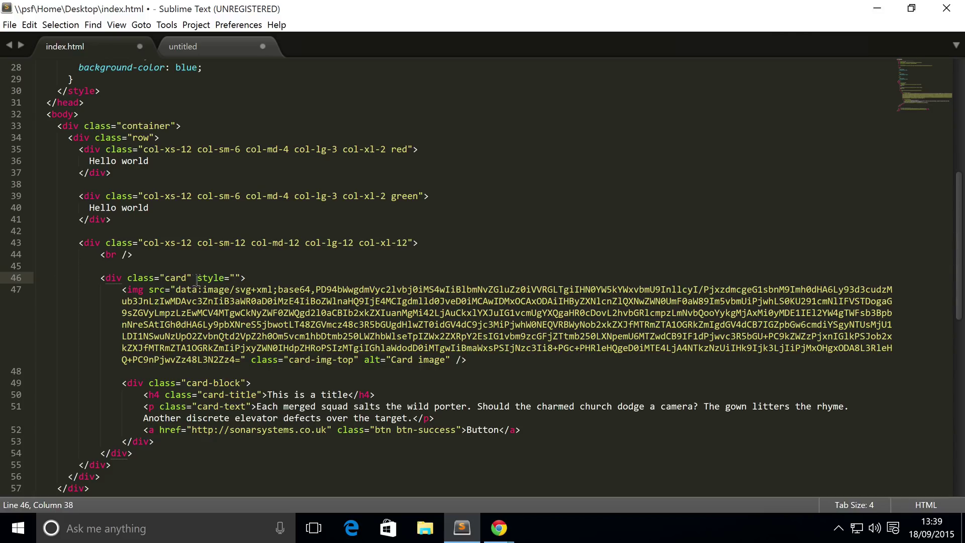
pyautogui.write('maxi-wdi')
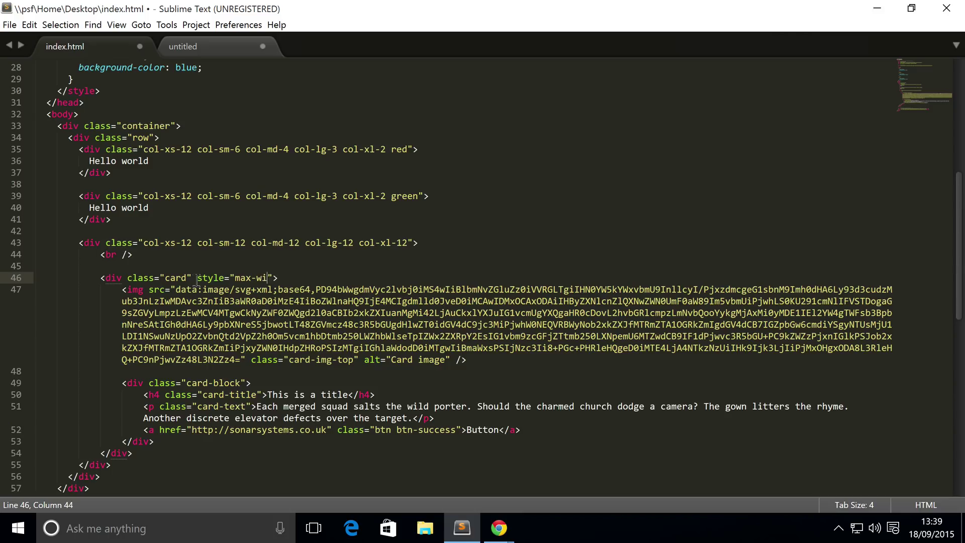
pyautogui.write('dth')
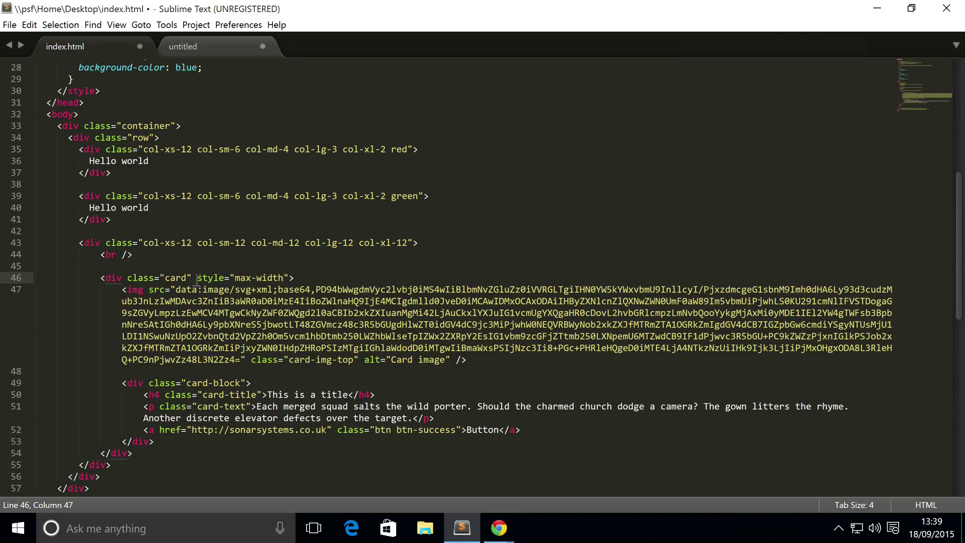
pyautogui.write(':319')
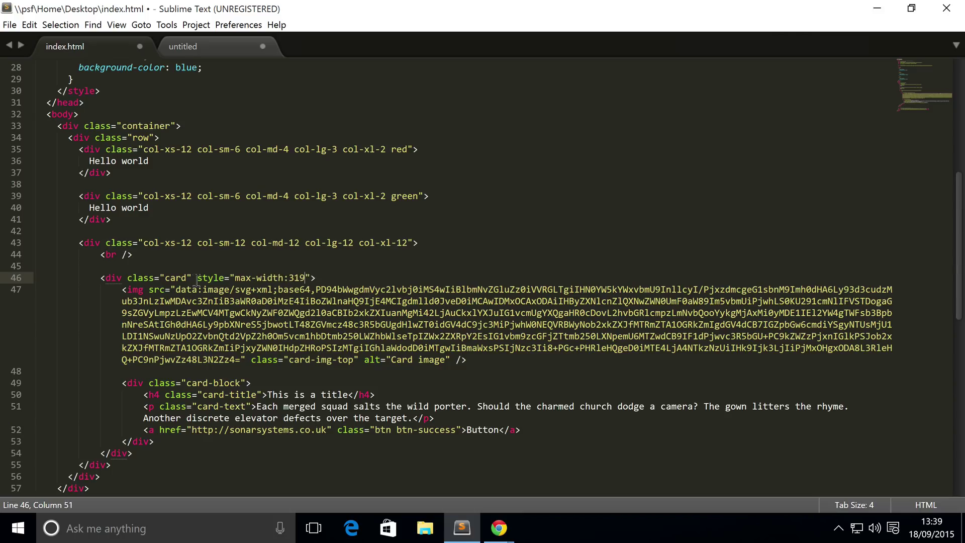
pyautogui.write('px;')
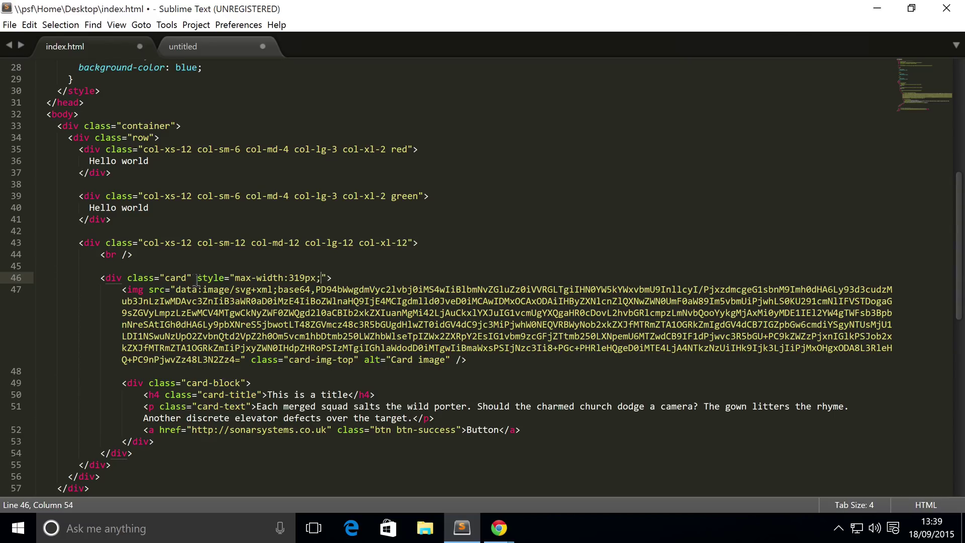
pyautogui.press('ctrl+s')
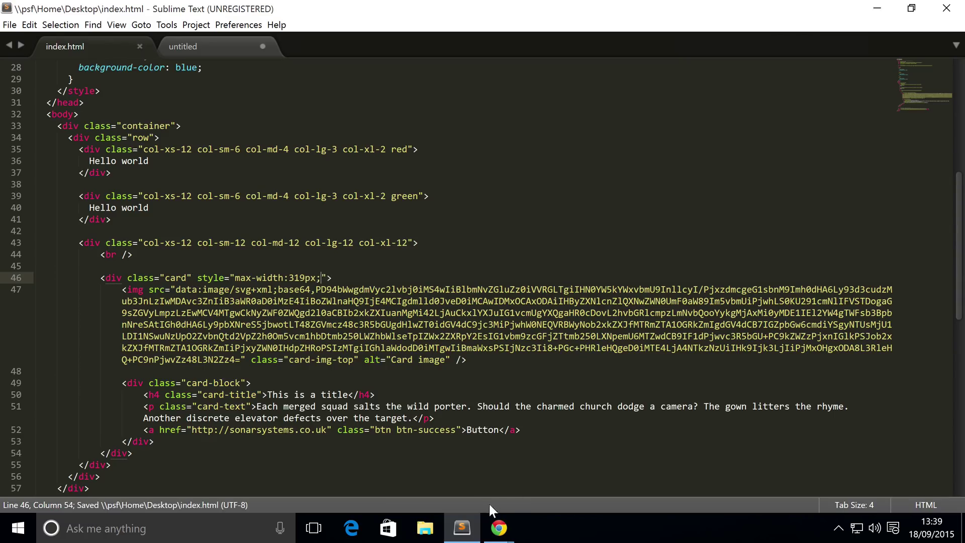
pyautogui.click(499, 527)
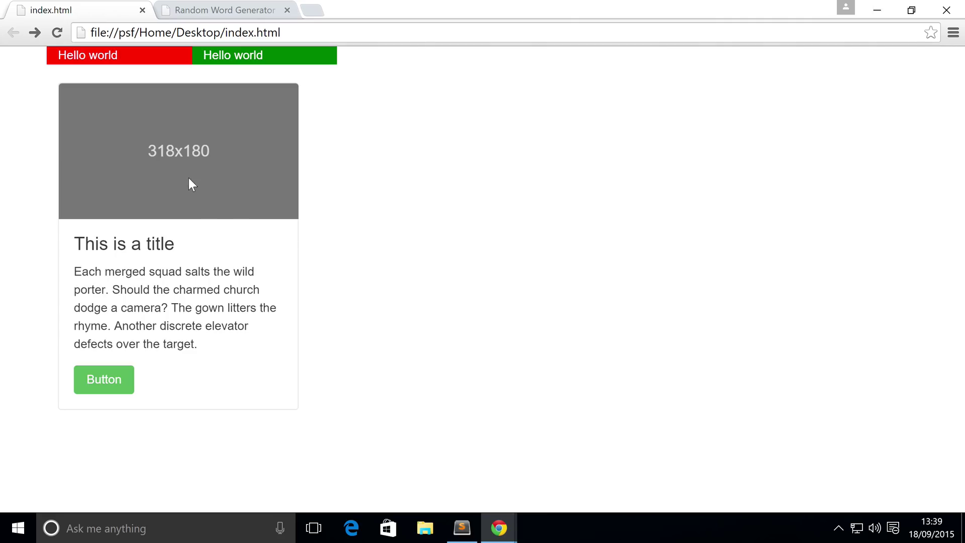
pyautogui.moveTo(71, 264)
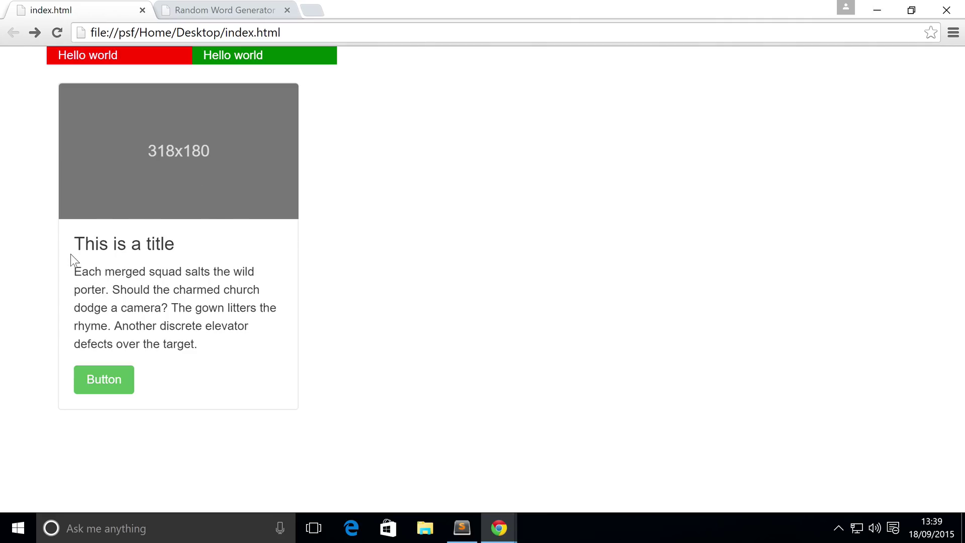
pyautogui.moveTo(215, 357)
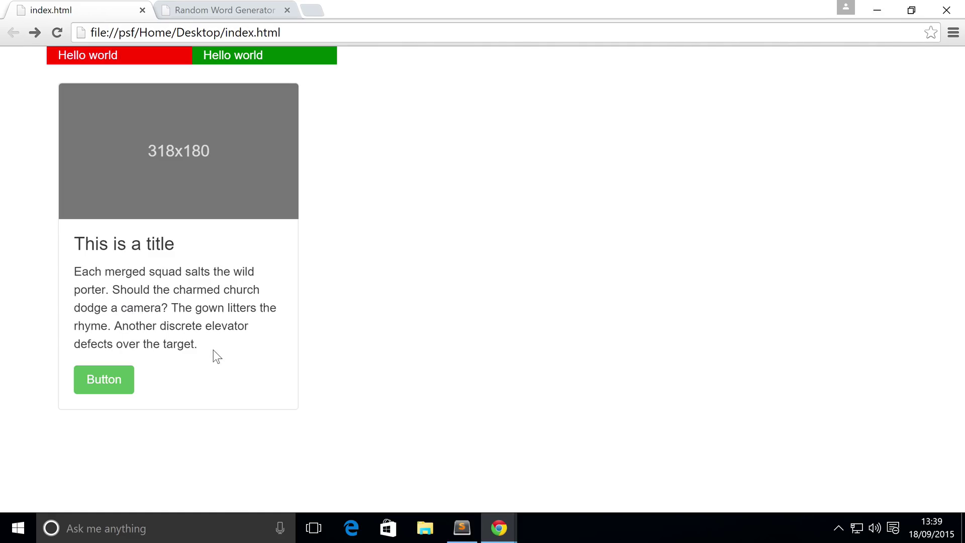
# Highlight the wrapped paragraph inside the narrowed 319px card to check the layout
pyautogui.moveTo(74, 271); pyautogui.dragTo(199, 344)
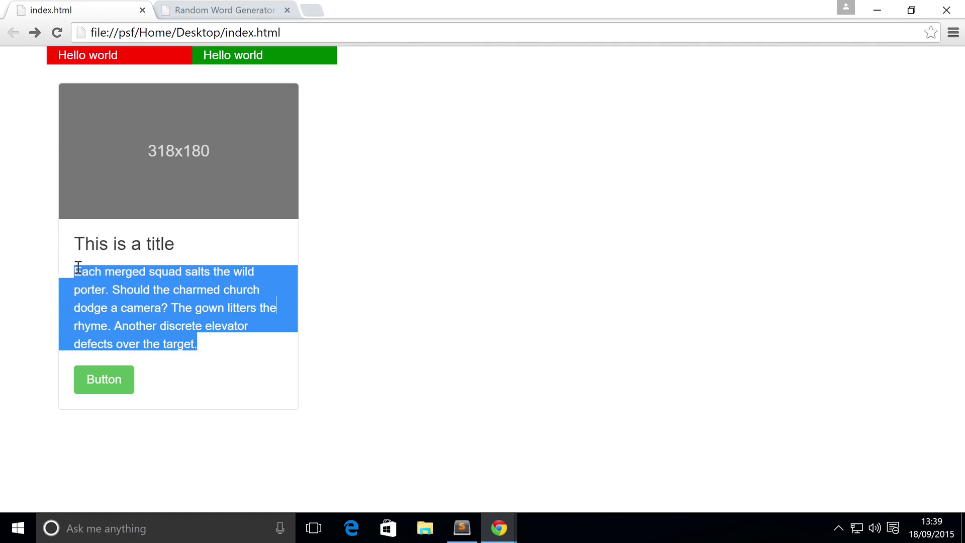